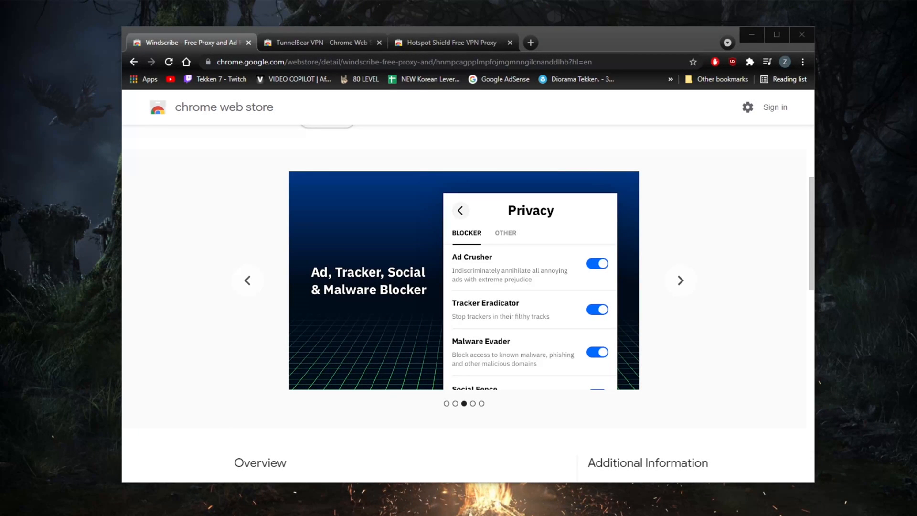
- Browse the Hotspot Shield listing, then settle on the TunnelBear VPN listing in the first tab
click(679, 280)
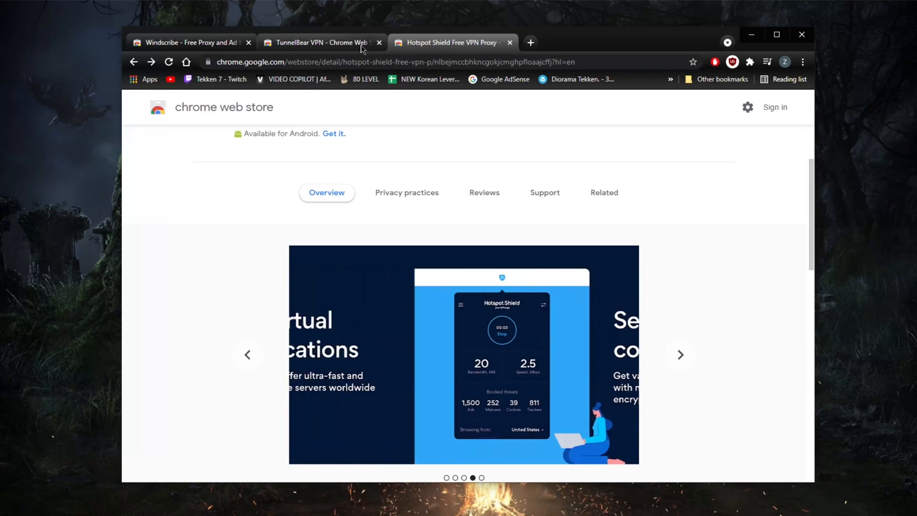
click(187, 42)
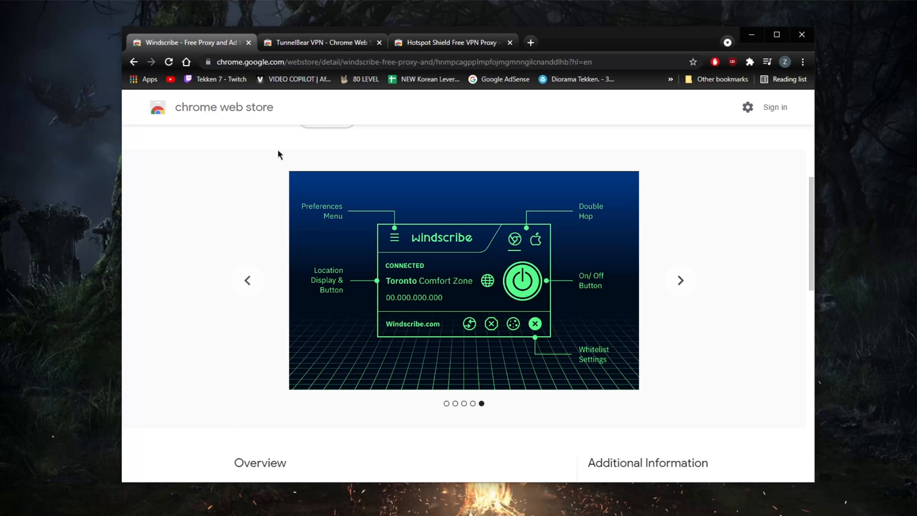
mouse_move(276, 123)
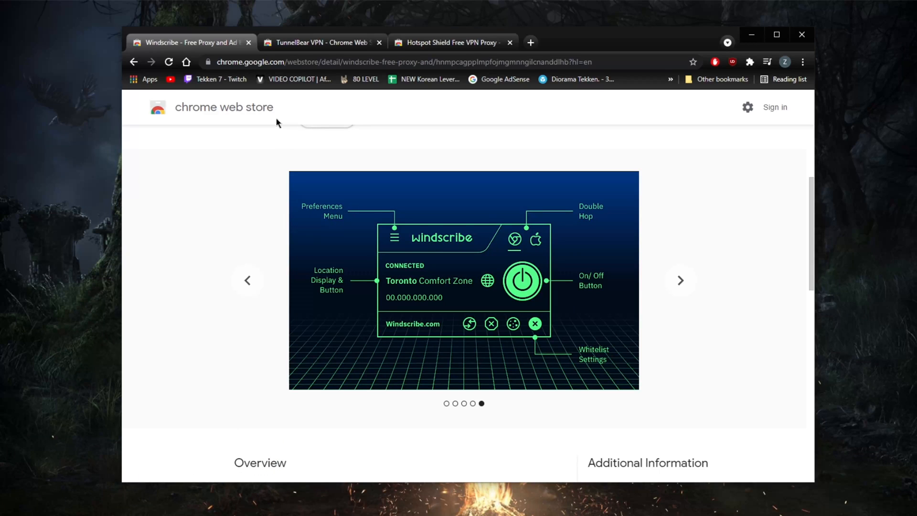
click(322, 42)
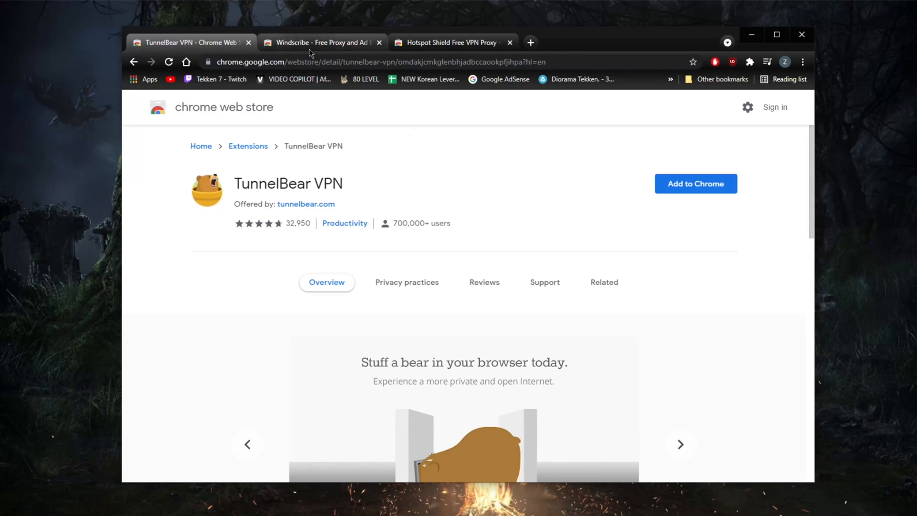
click(450, 42)
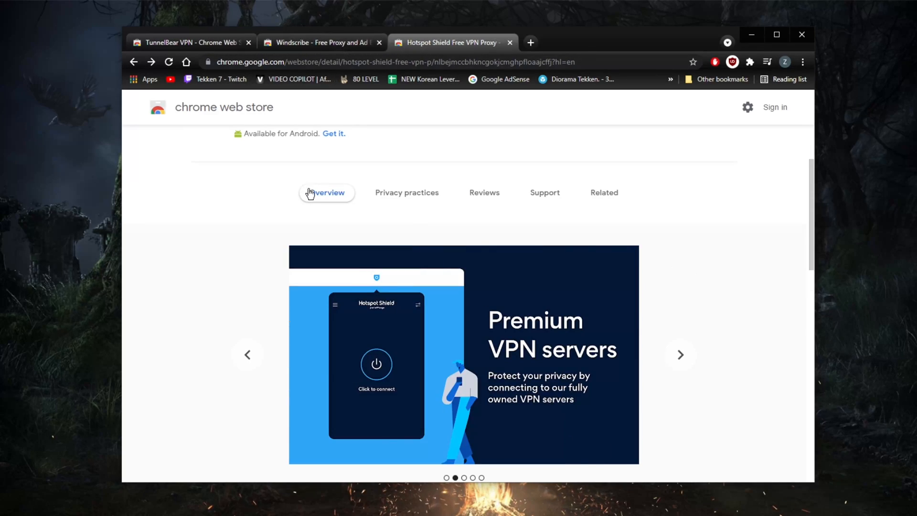
click(190, 42)
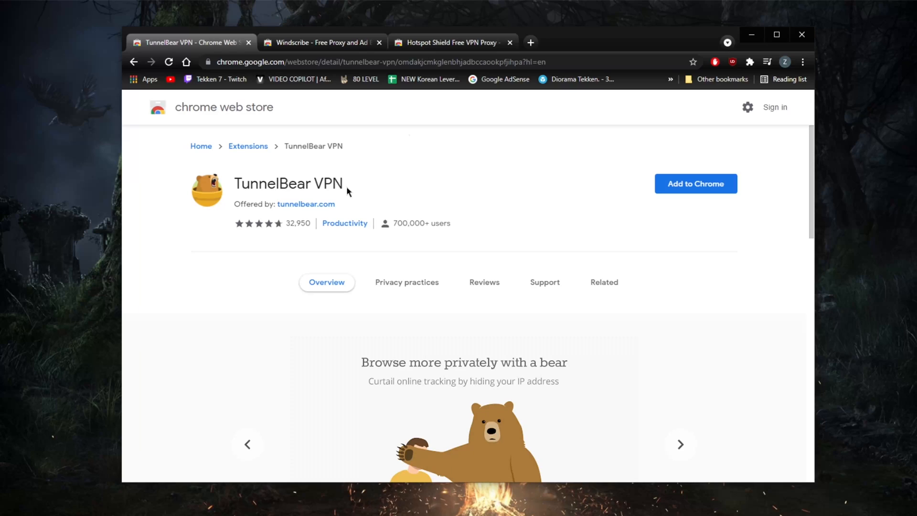
mouse_move(384, 192)
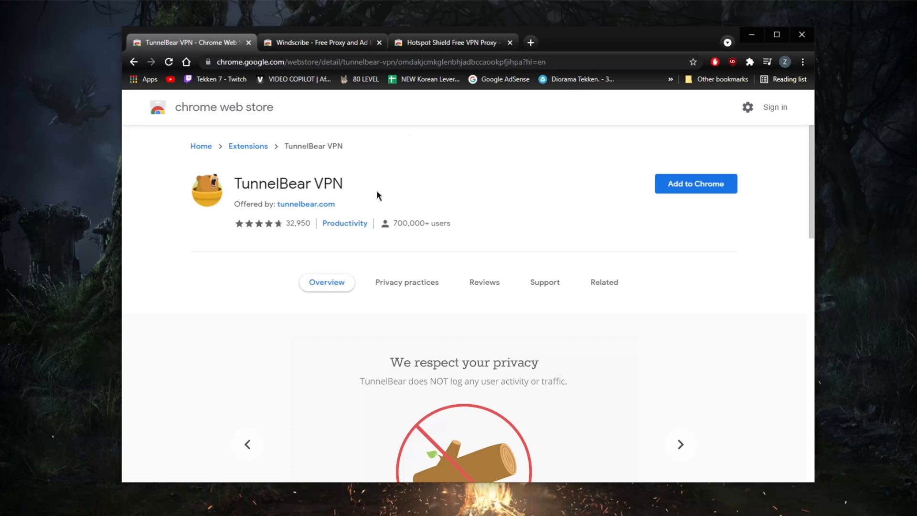
mouse_move(248, 182)
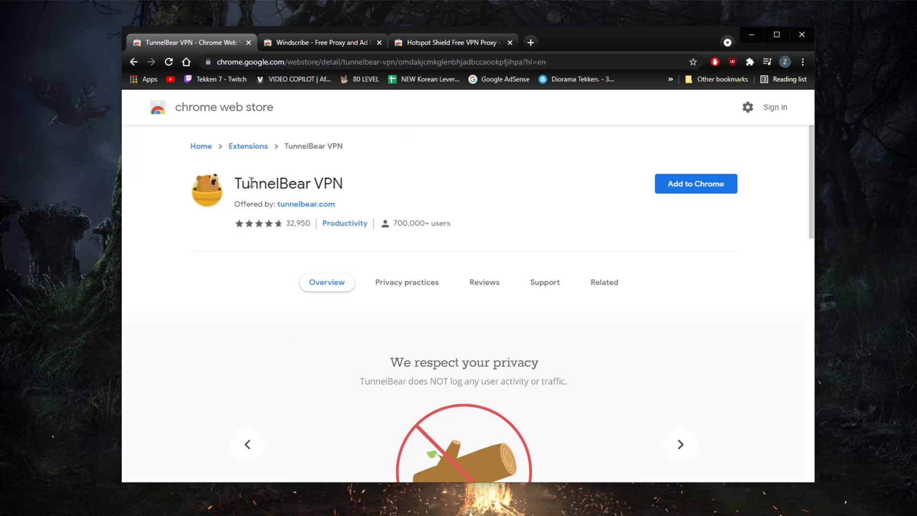
click(450, 42)
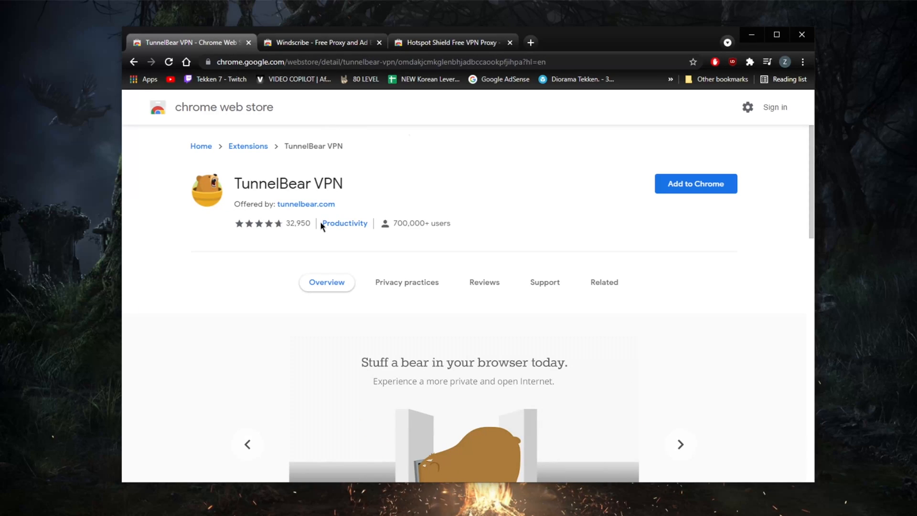
mouse_move(280, 285)
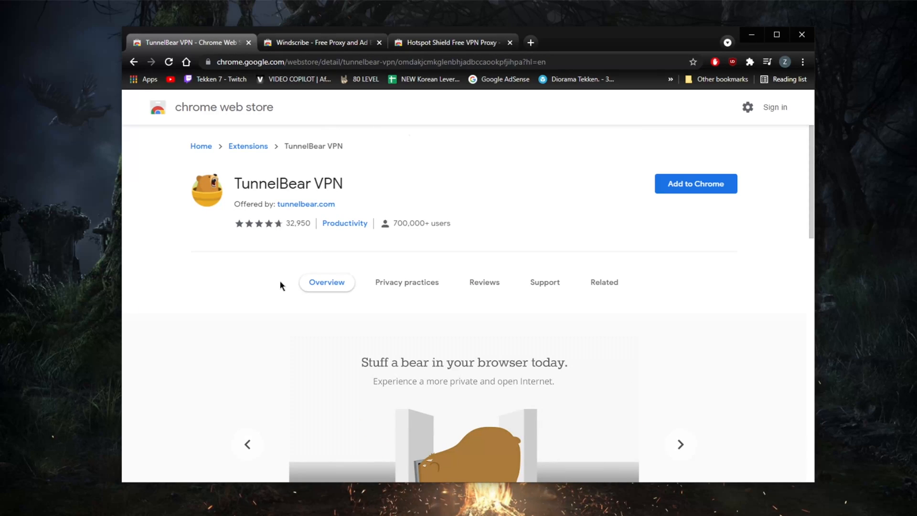
scroll(down, 3)
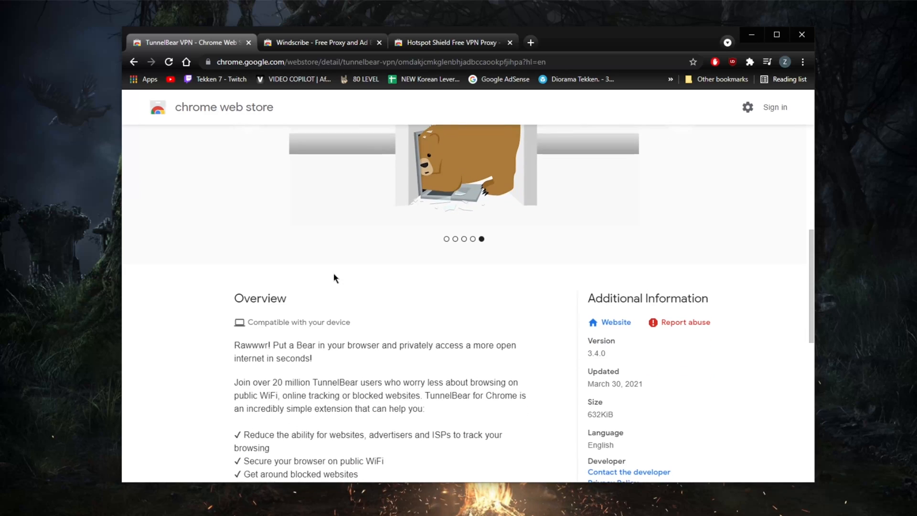
scroll(down, 3)
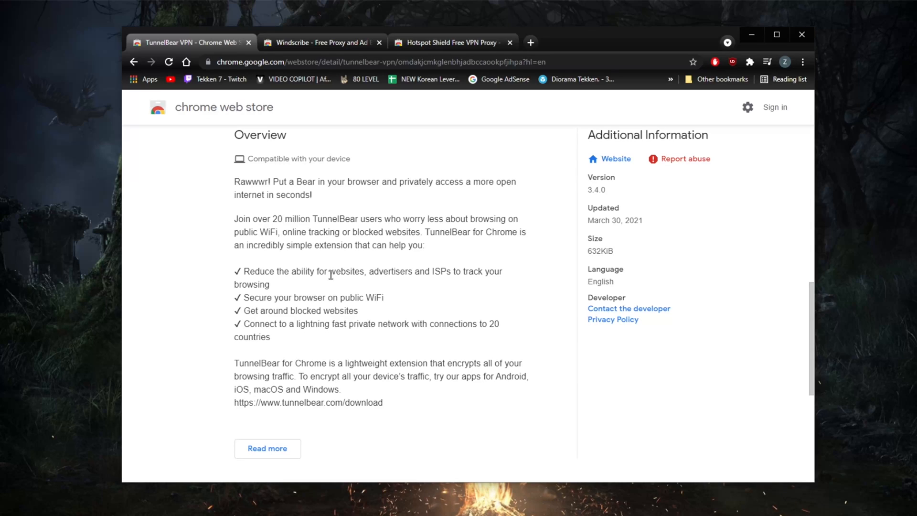
scroll(up, 3)
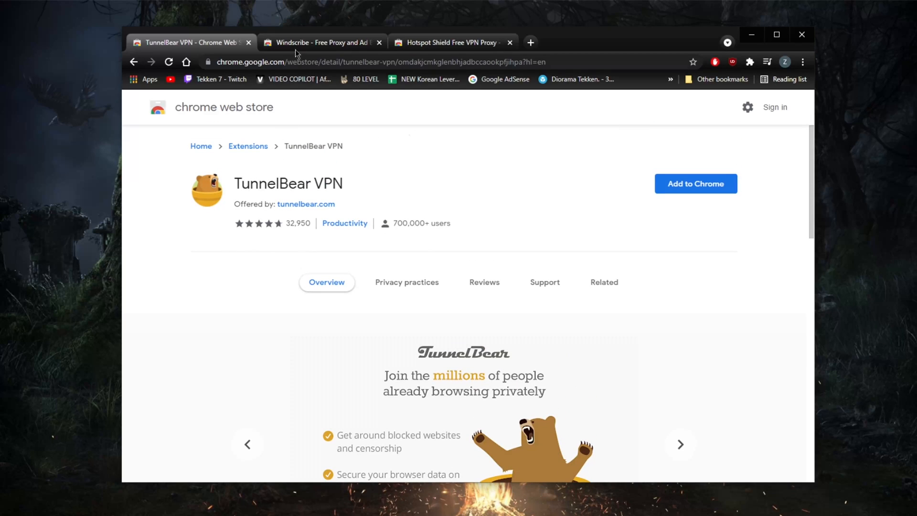
click(322, 42)
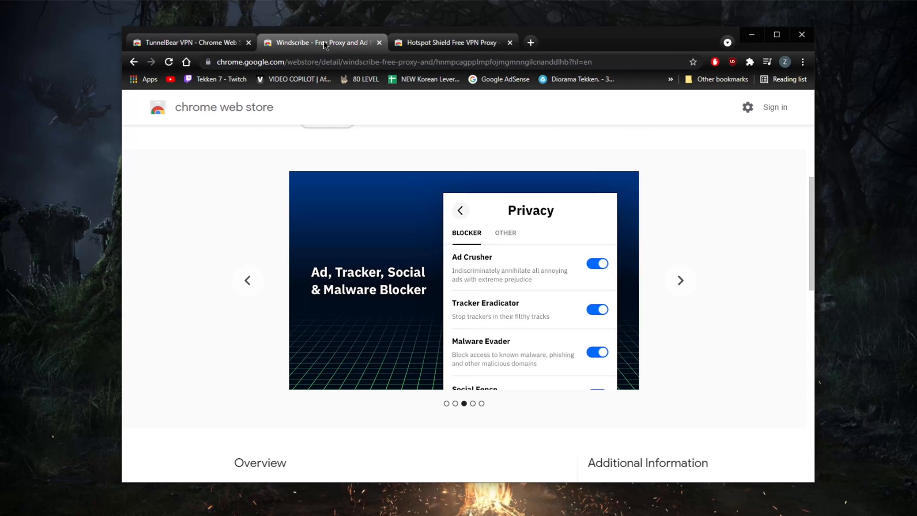
click(187, 42)
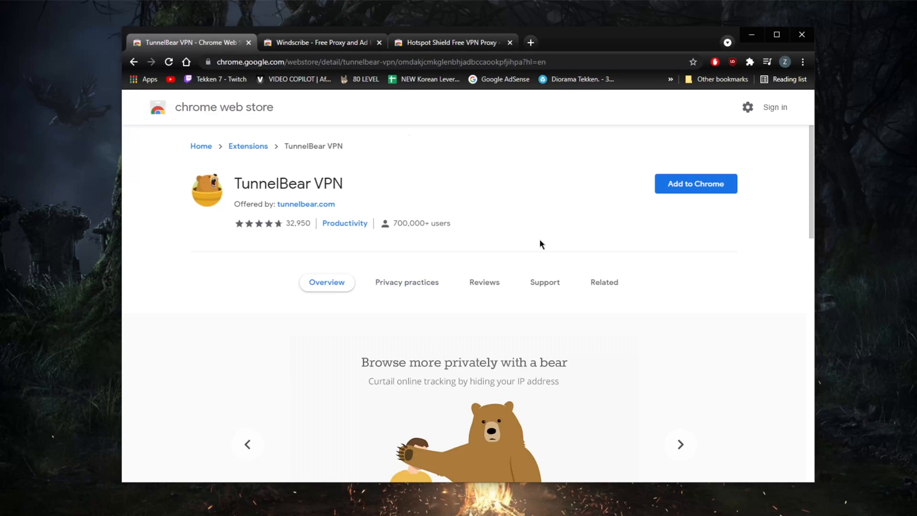
mouse_move(478, 309)
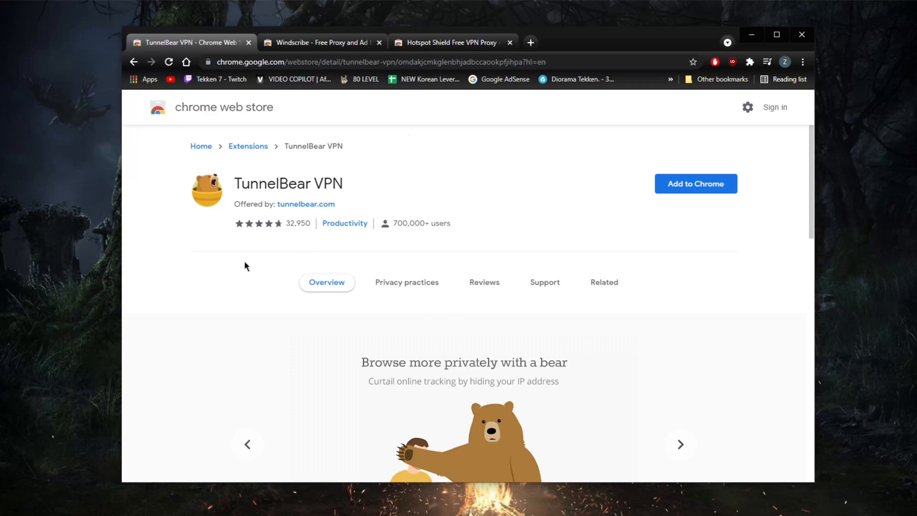
click(321, 42)
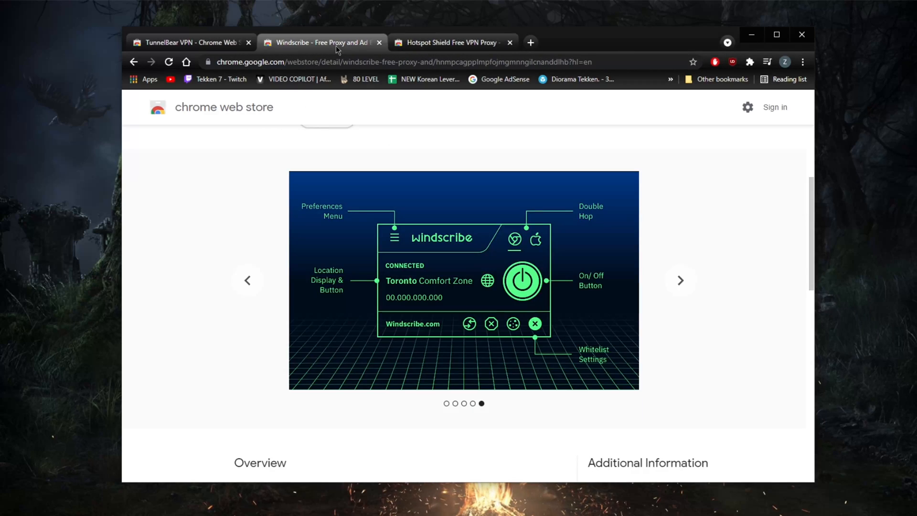
scroll(down, 3)
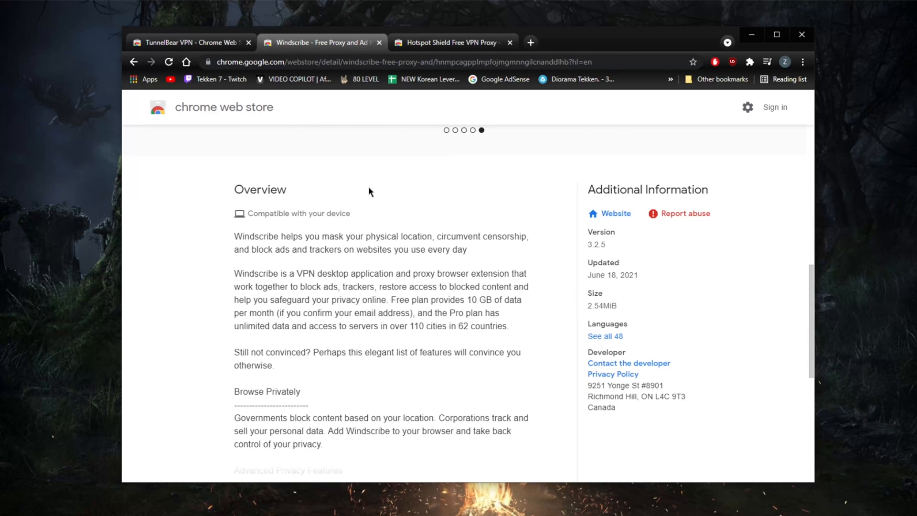
mouse_move(394, 223)
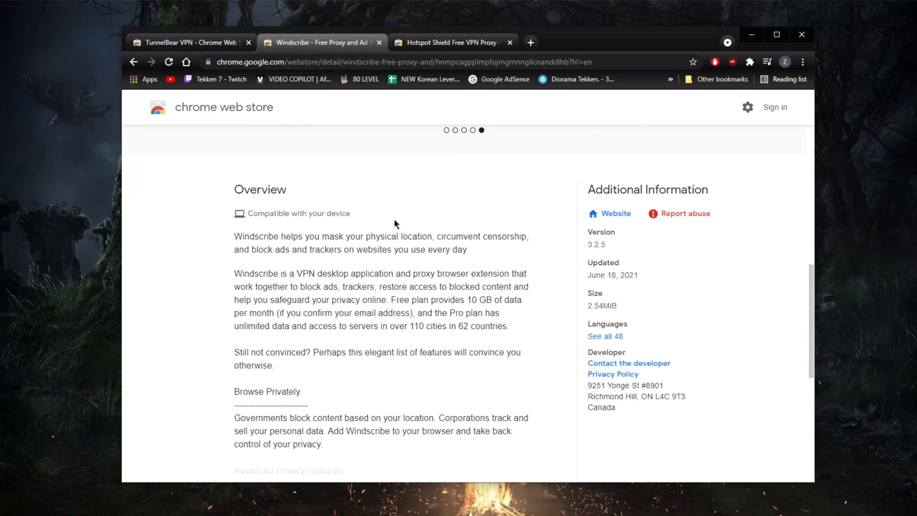
click(449, 42)
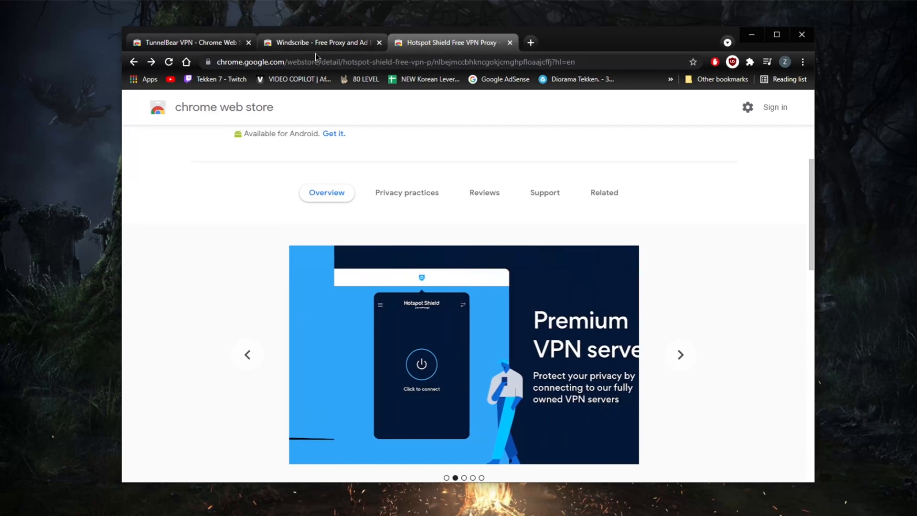
click(187, 42)
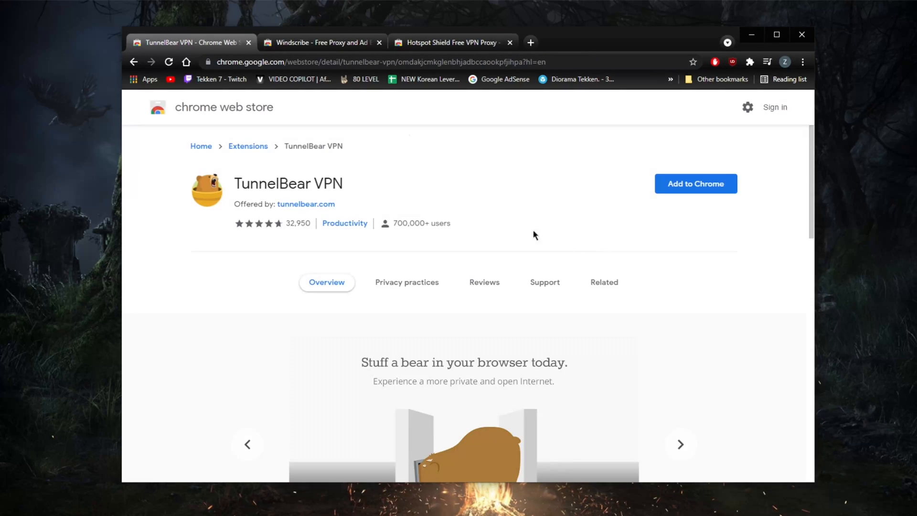
mouse_move(532, 231)
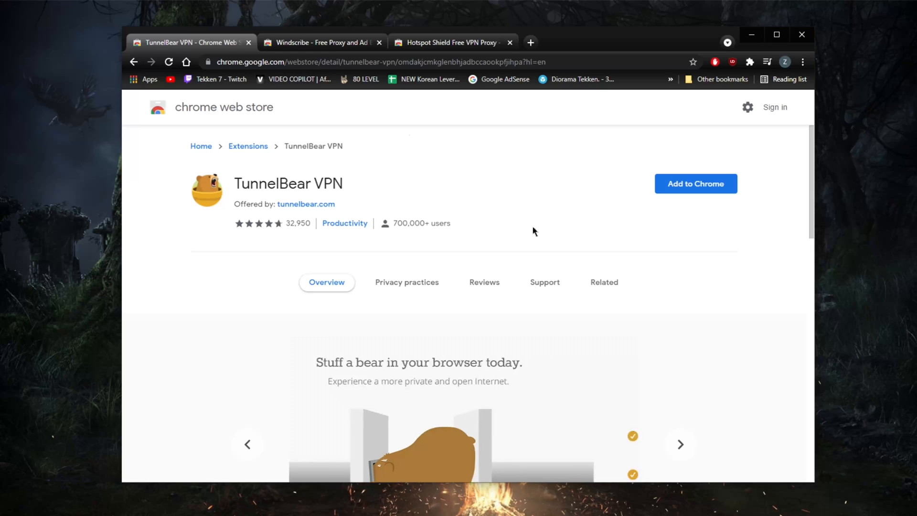
click(679, 444)
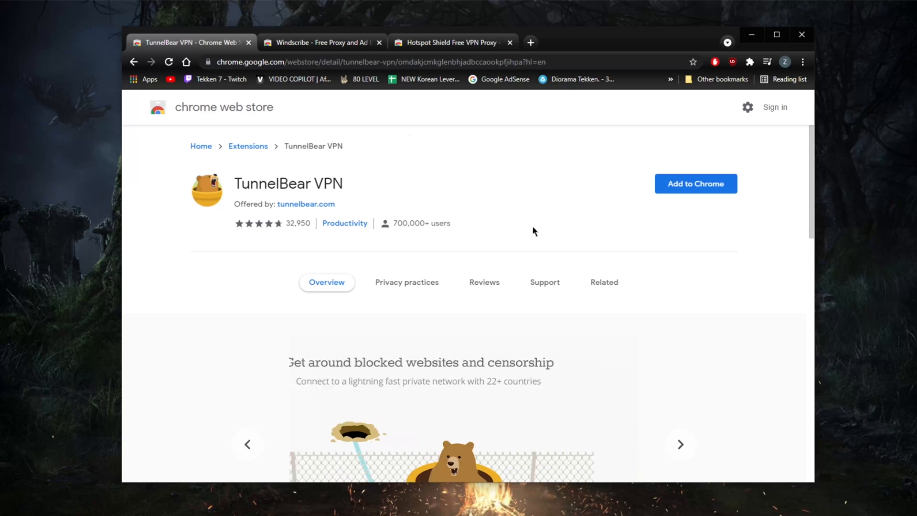
scroll(down, 3)
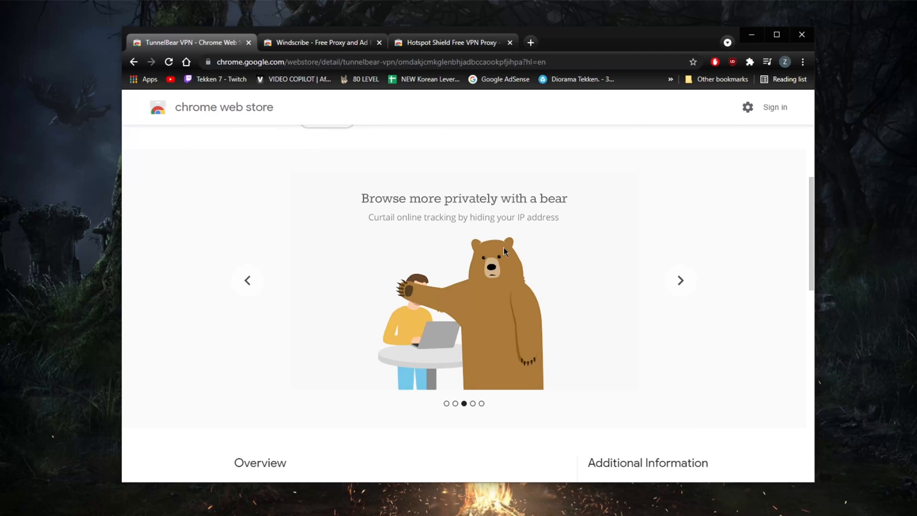
mouse_move(520, 250)
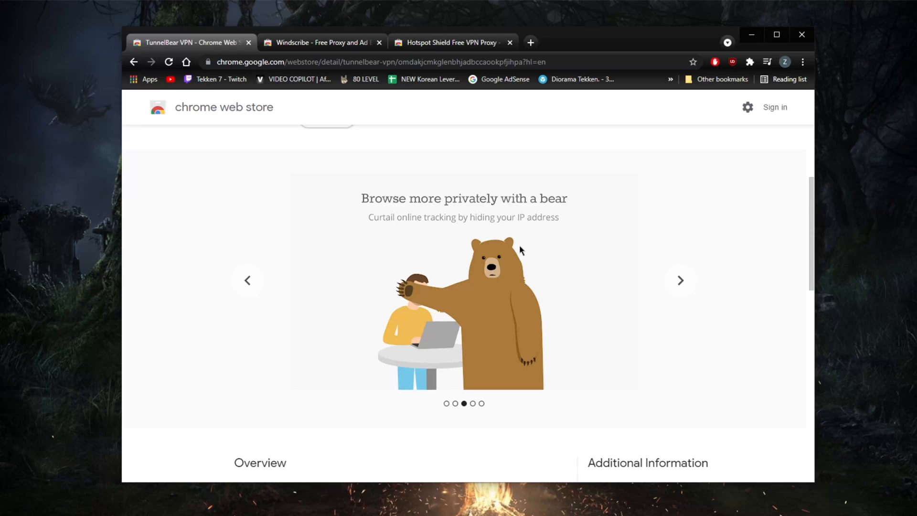
mouse_move(514, 266)
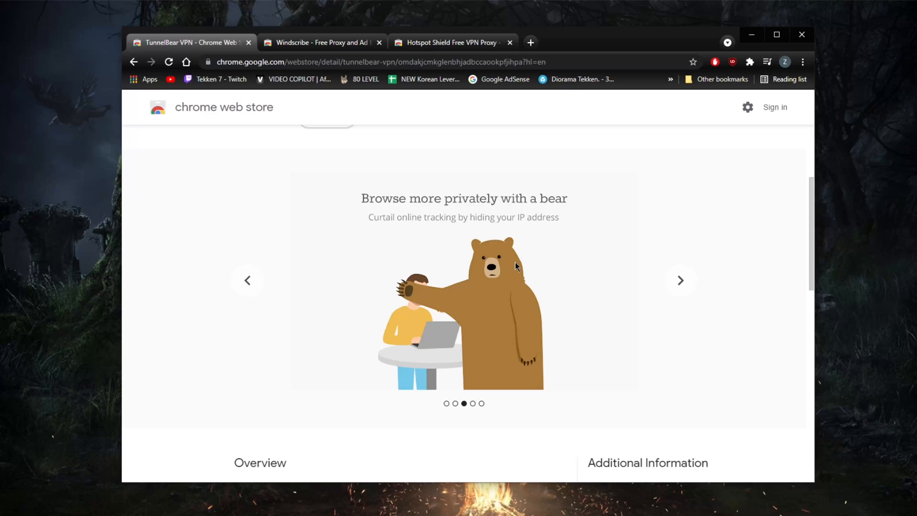
mouse_move(465, 160)
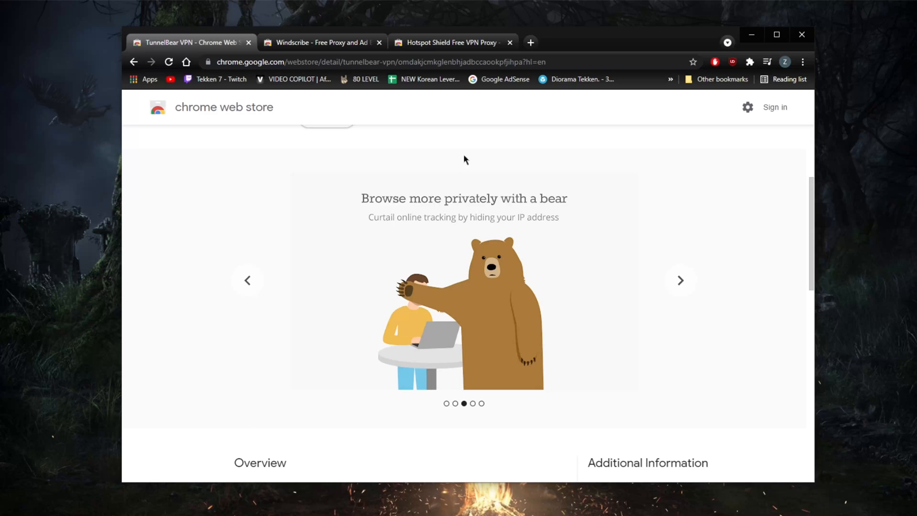
mouse_move(434, 150)
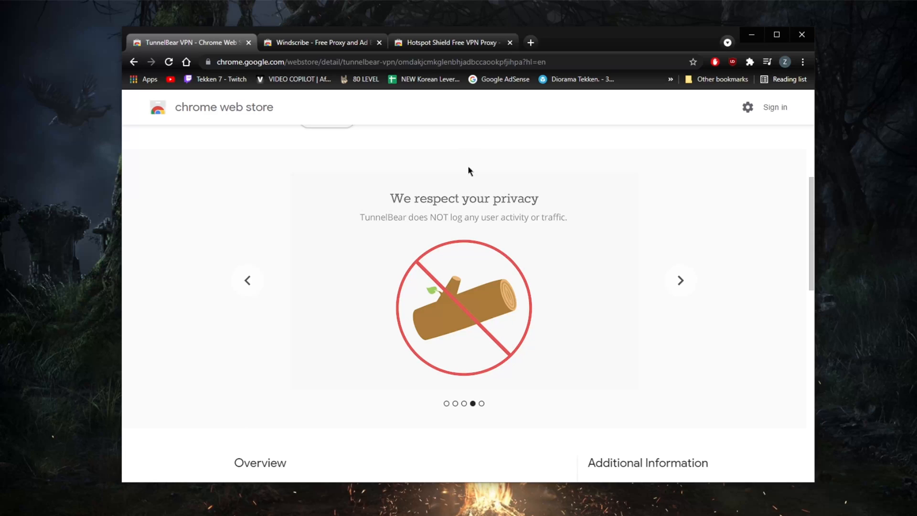
mouse_move(473, 178)
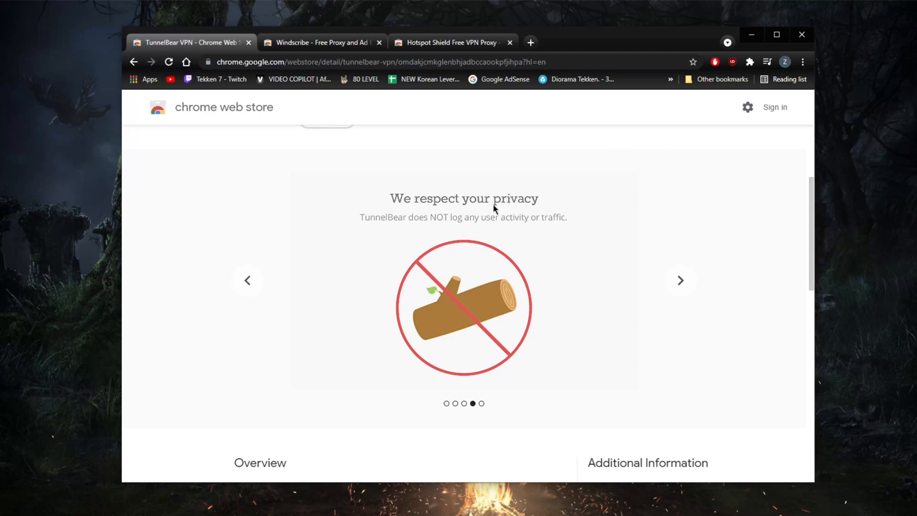
mouse_move(508, 221)
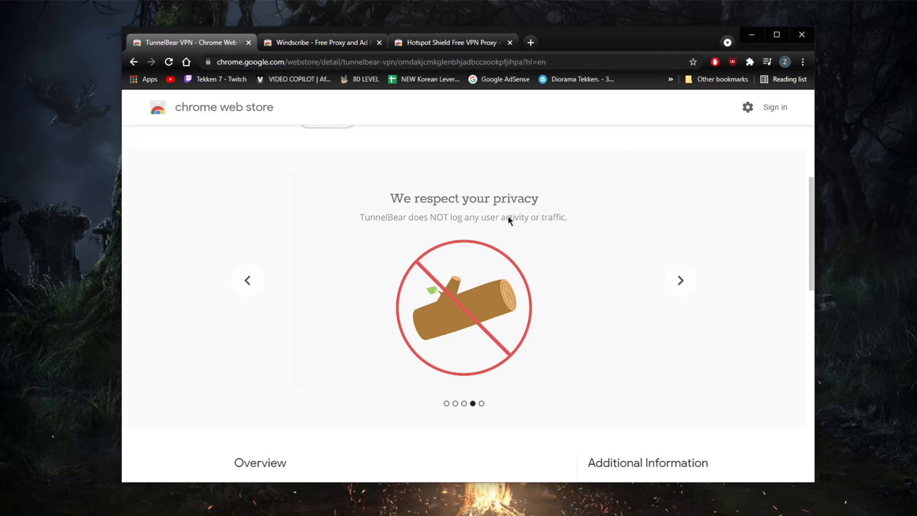
mouse_move(477, 112)
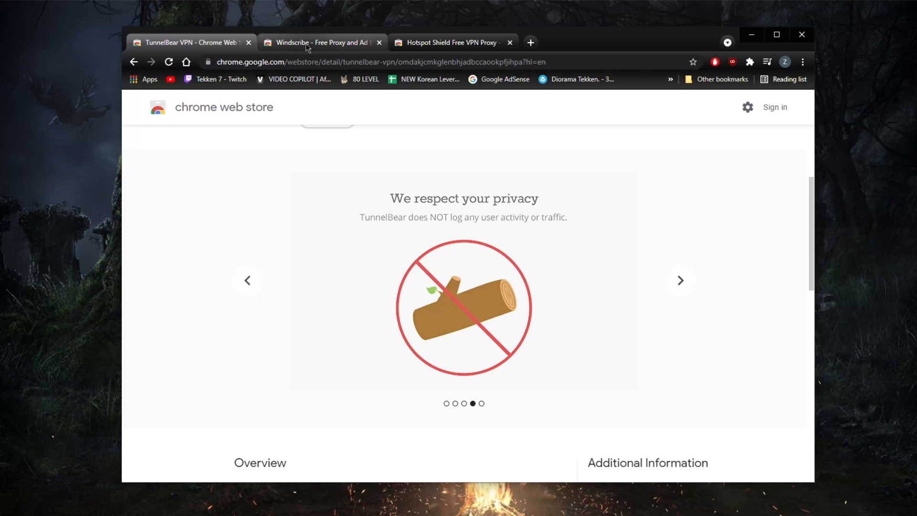
click(450, 42)
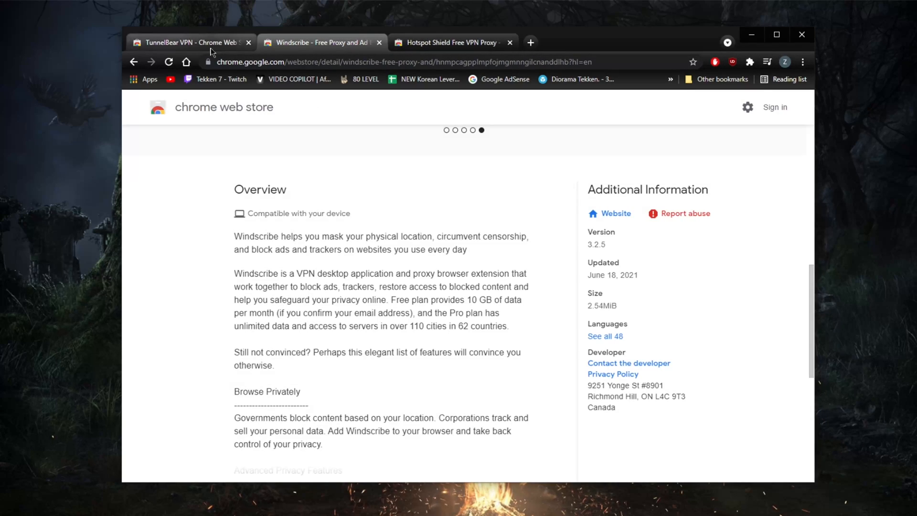
click(188, 42)
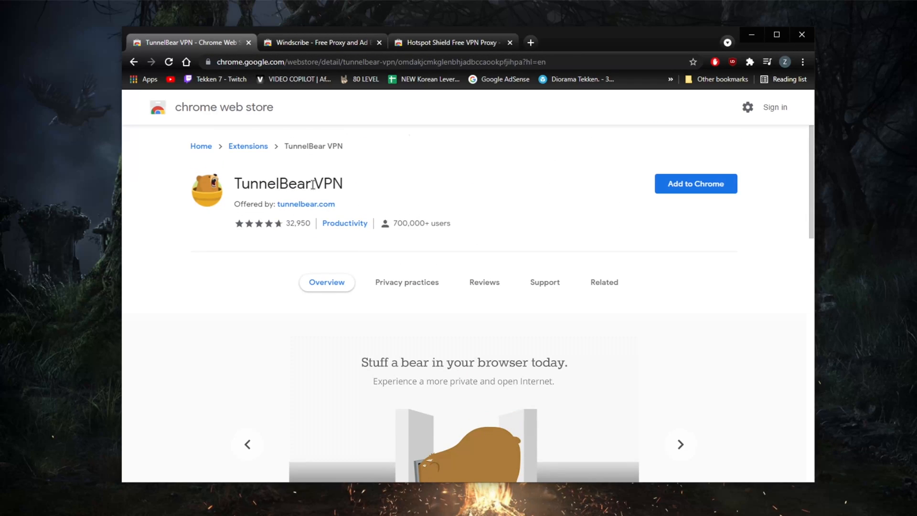
click(450, 42)
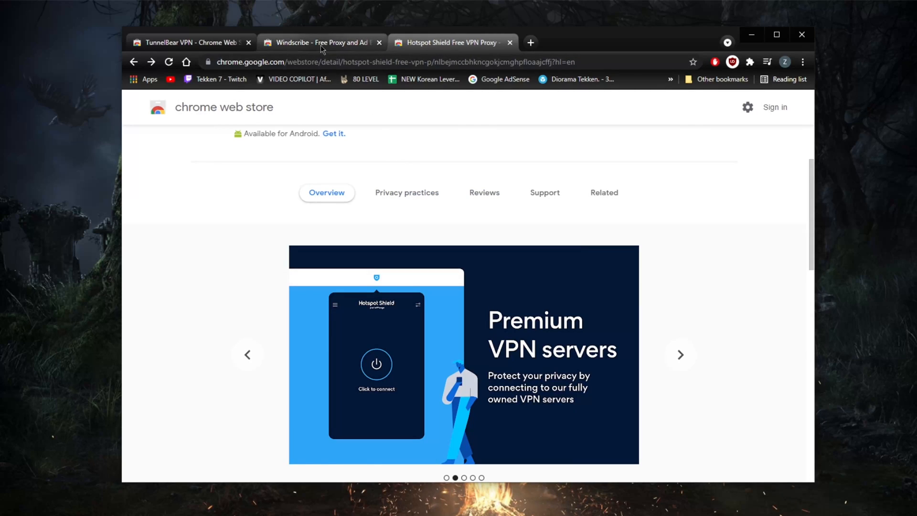
click(319, 42)
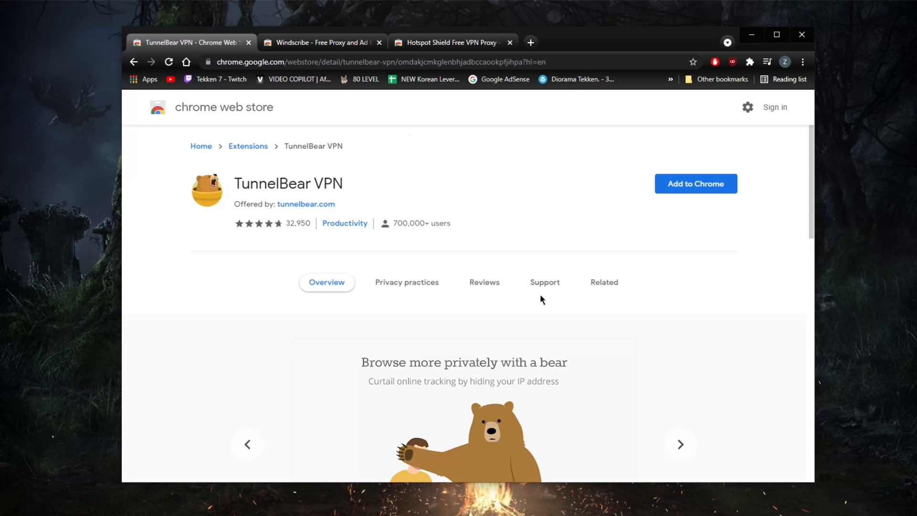
click(680, 444)
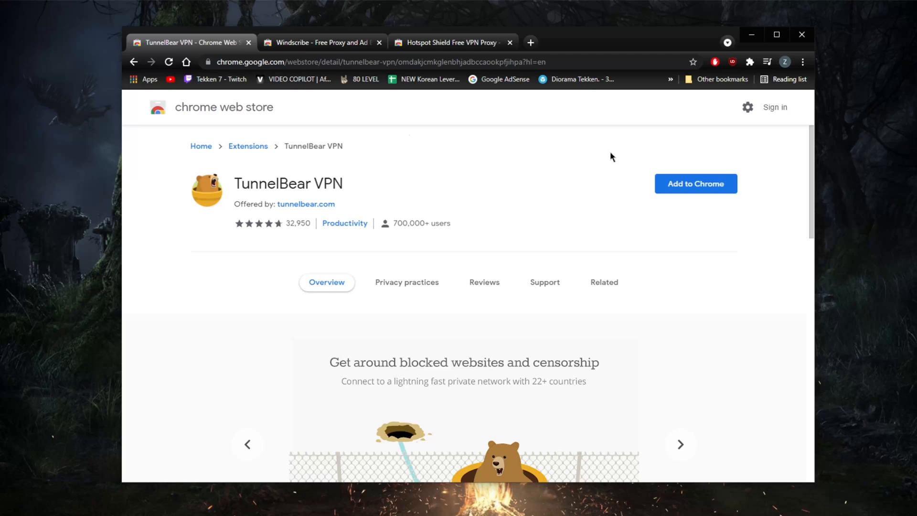
- Show the installed extensions list, then bring the NordVPN, Surfshark and ExpressVPN desktop apps forward
click(748, 61)
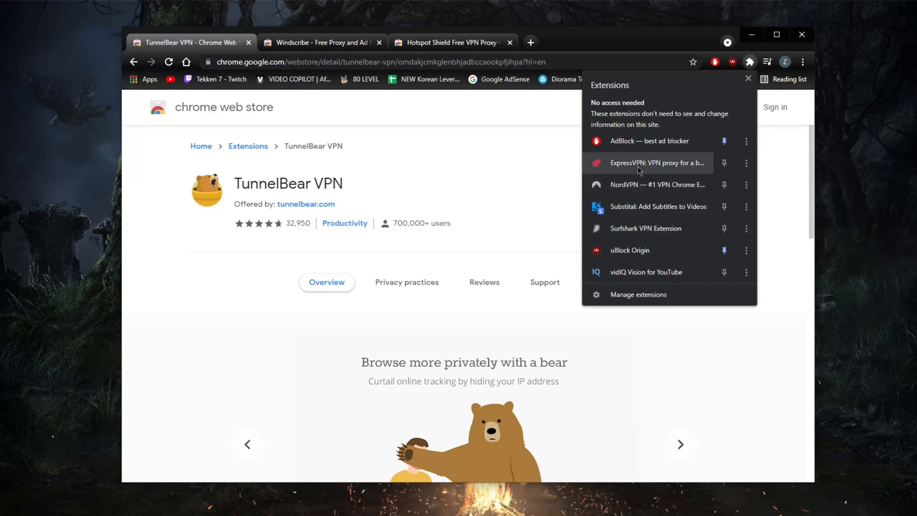
mouse_move(646, 228)
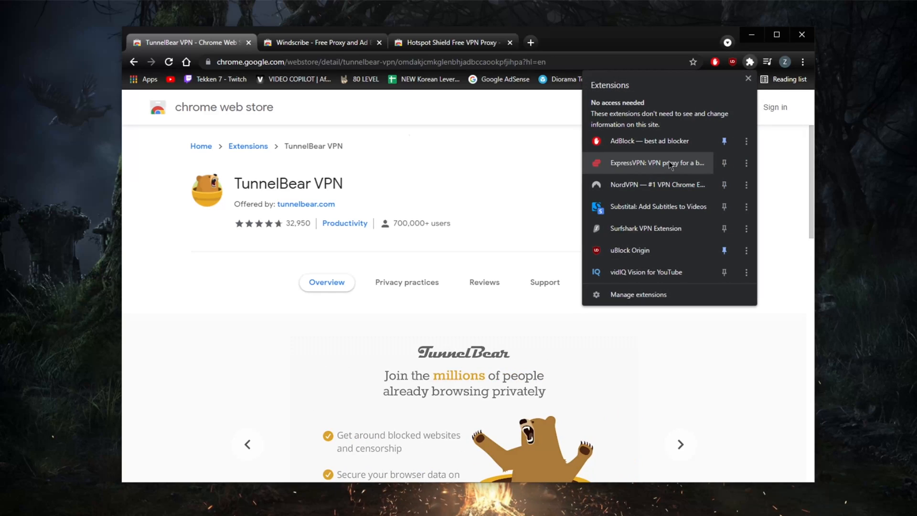
mouse_move(657, 162)
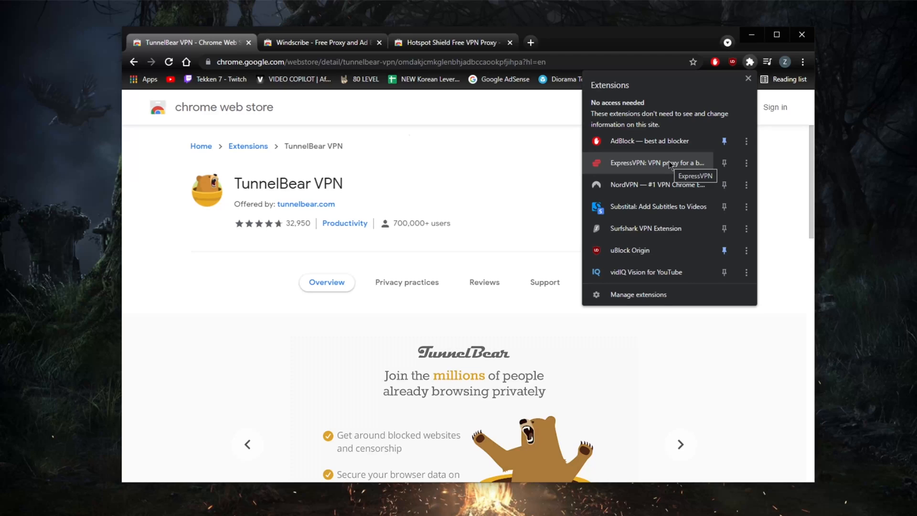
mouse_move(640, 184)
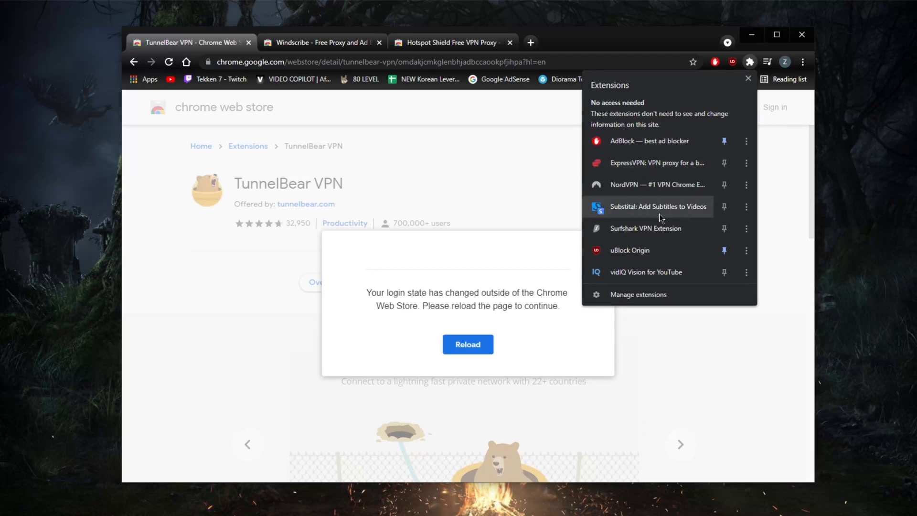
mouse_move(669, 170)
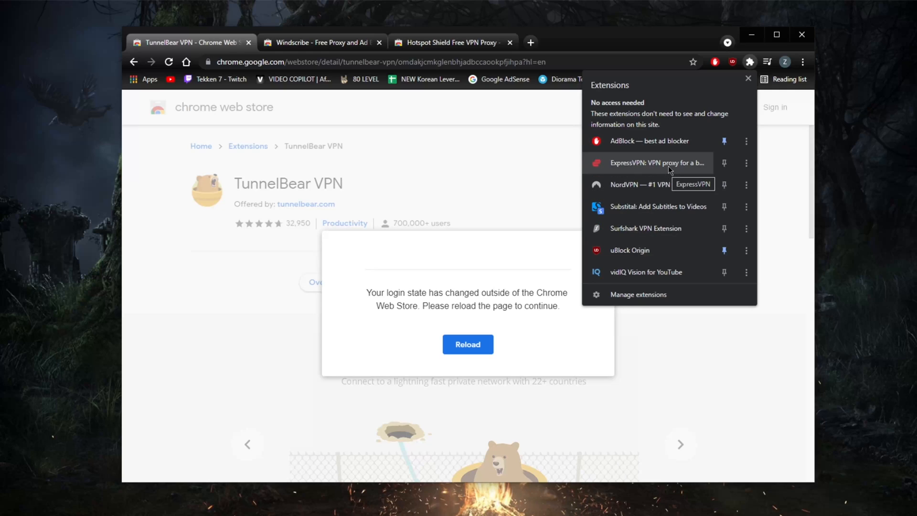
mouse_move(672, 184)
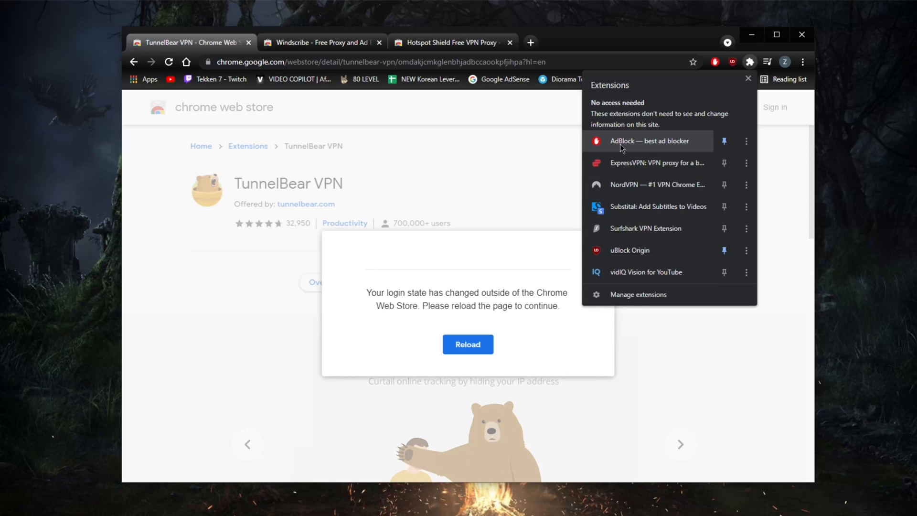
mouse_move(672, 184)
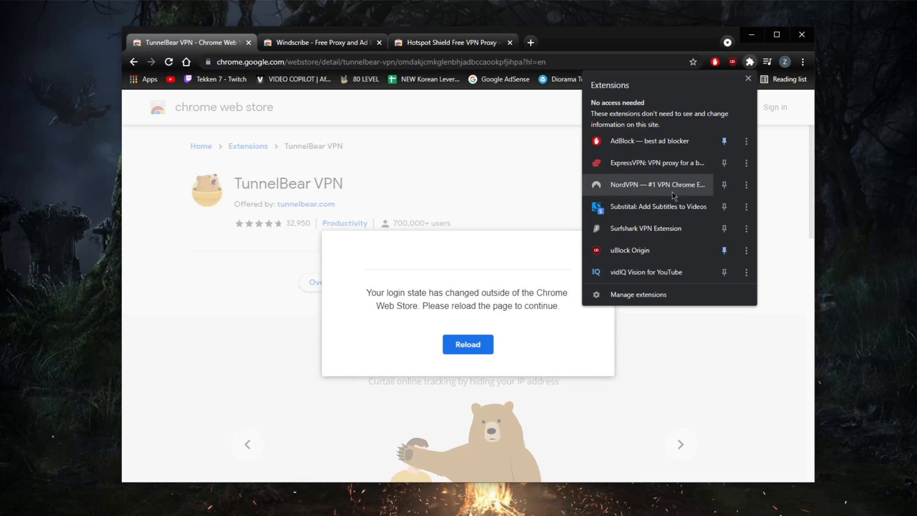
mouse_move(652, 163)
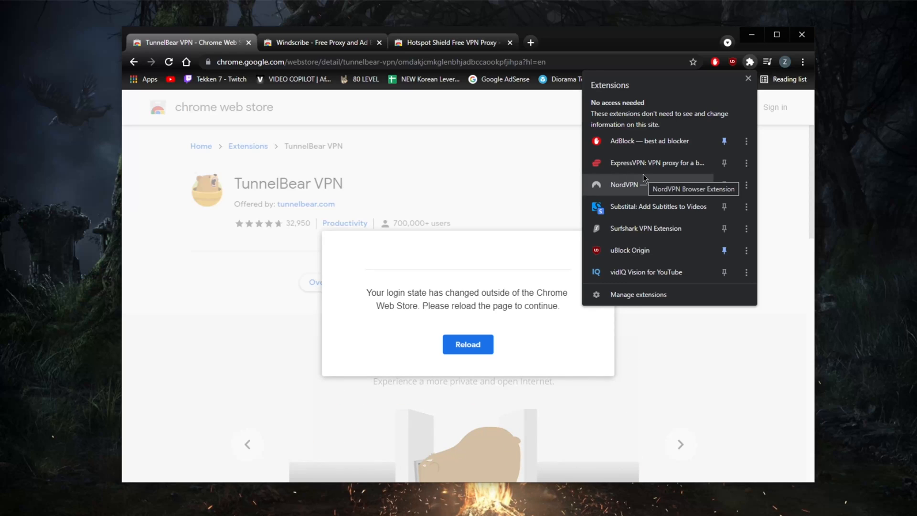
mouse_move(655, 162)
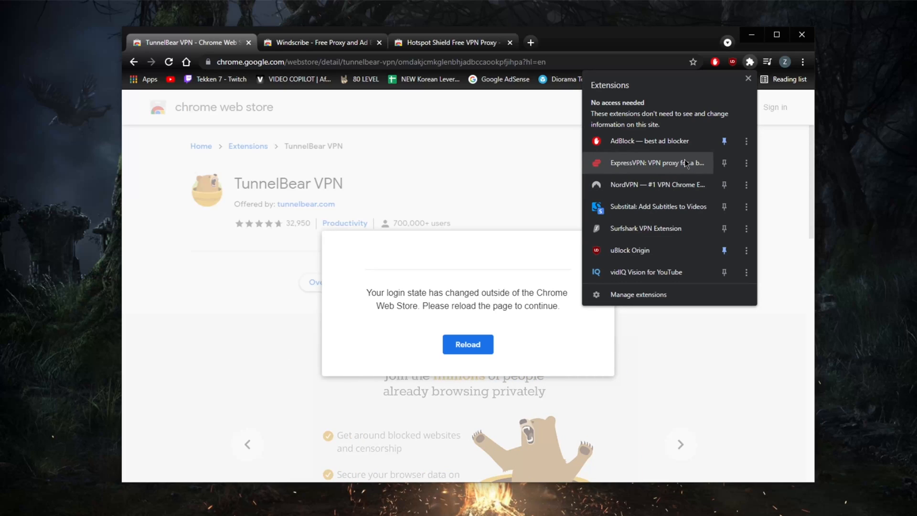
click(649, 162)
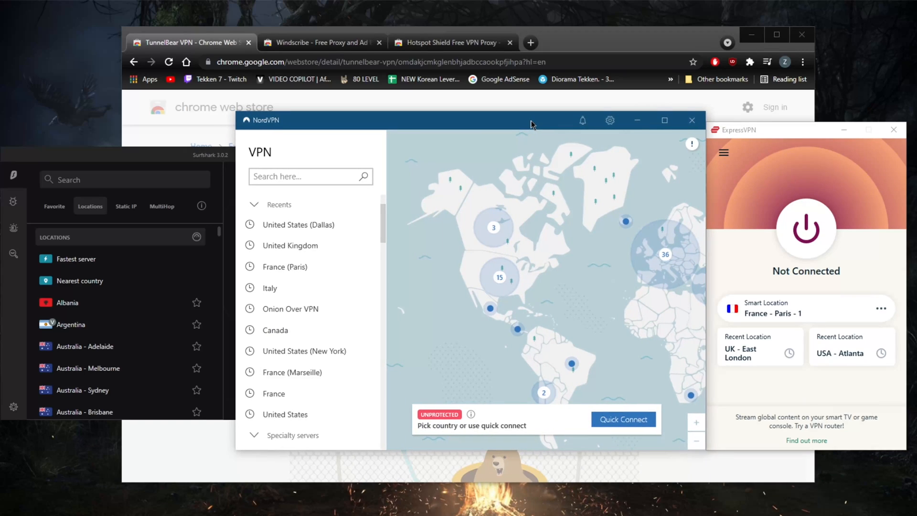
mouse_move(595, 38)
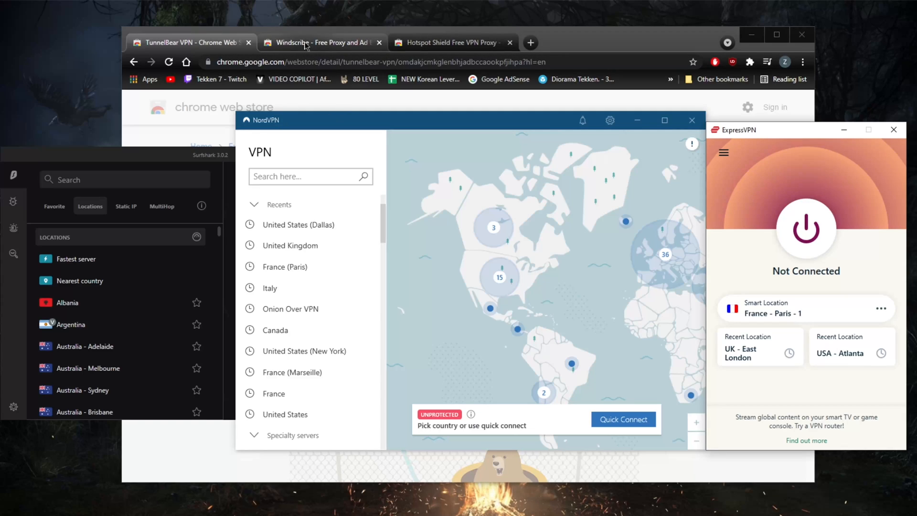
mouse_move(317, 137)
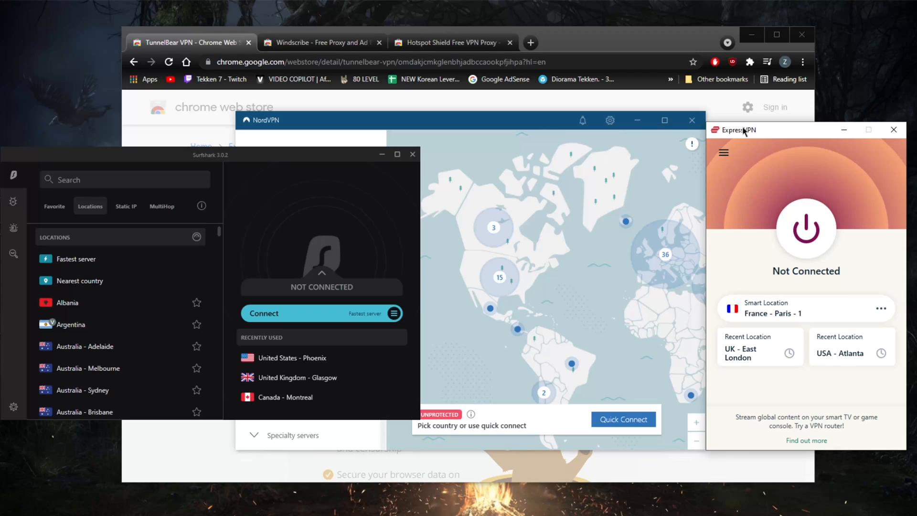
mouse_move(751, 135)
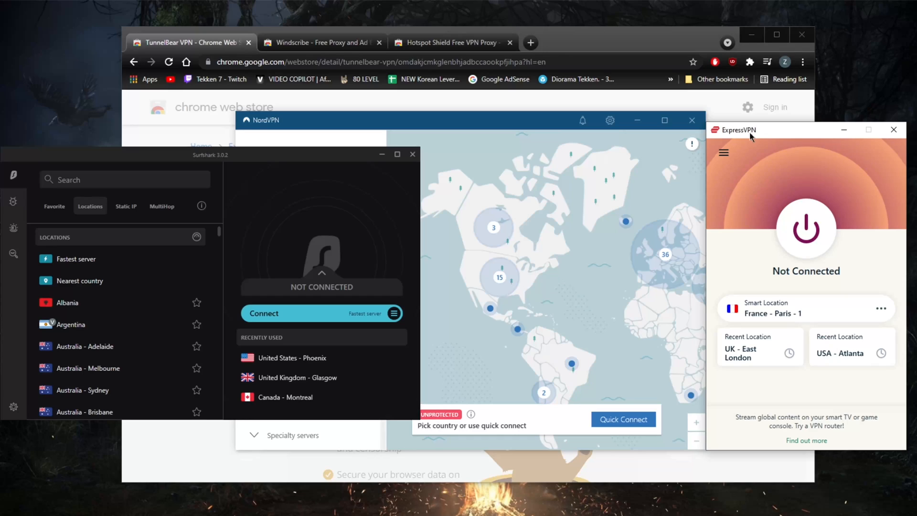
mouse_move(751, 136)
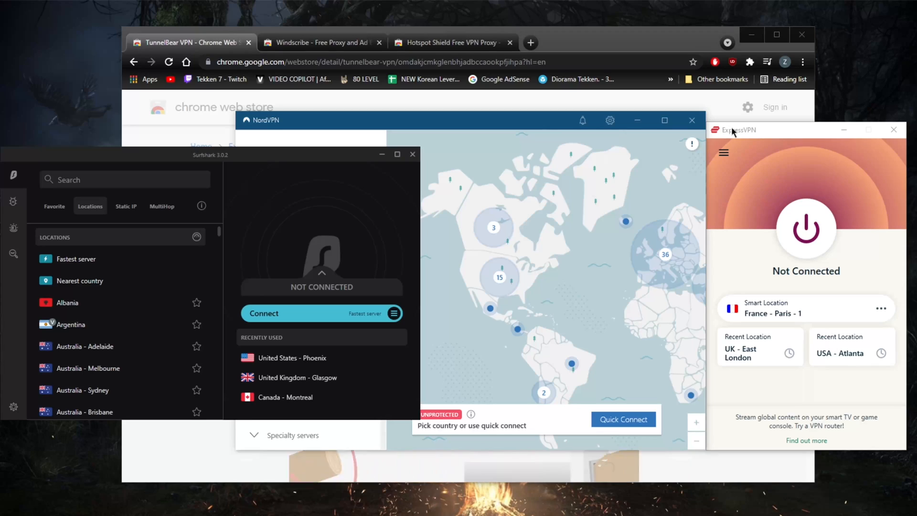
mouse_move(723, 144)
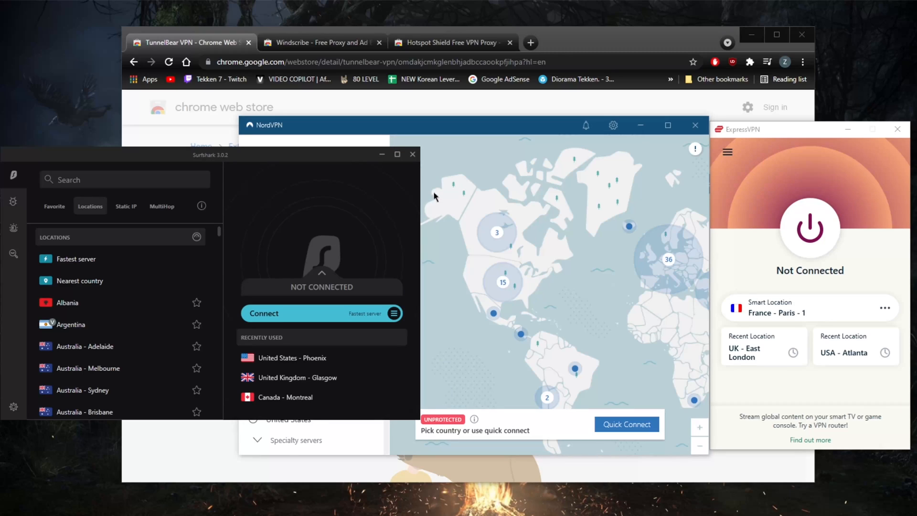
mouse_move(446, 201)
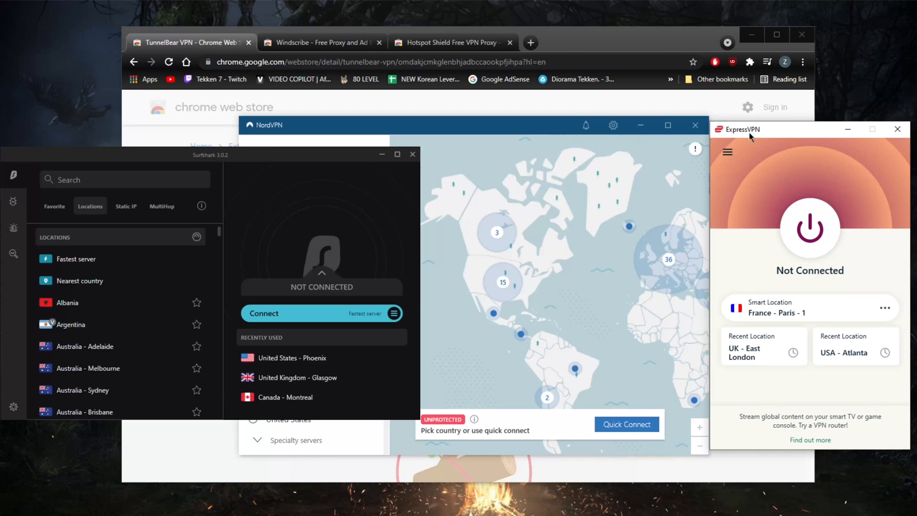
- Open the ExpressVPN app's locations, then launch the ExpressVPN Chrome extension
click(726, 152)
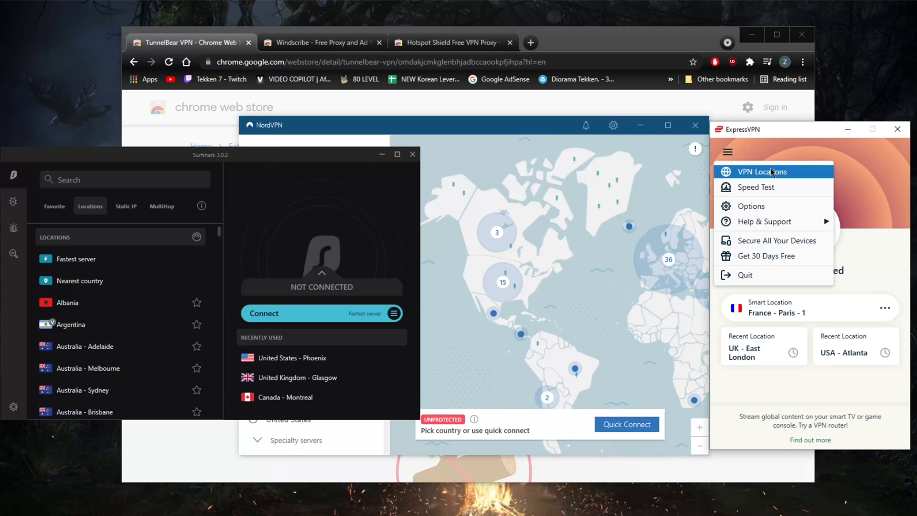
click(761, 171)
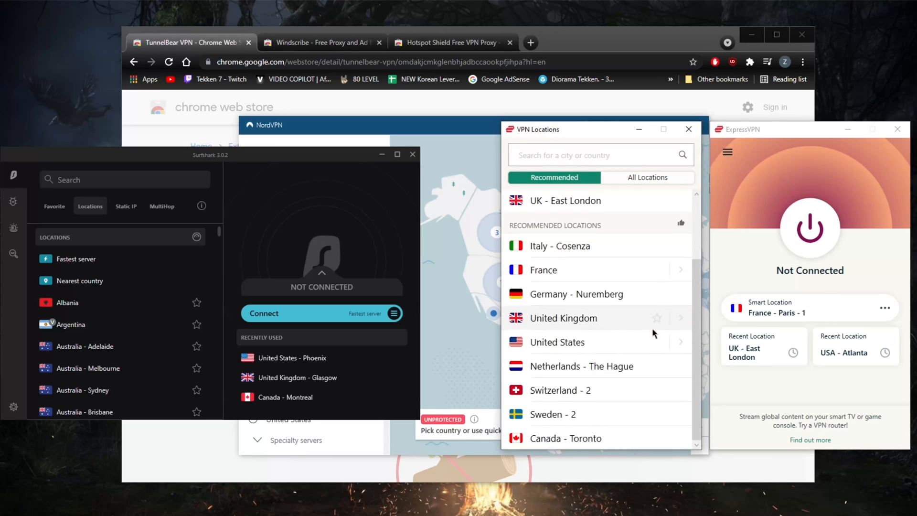
click(749, 62)
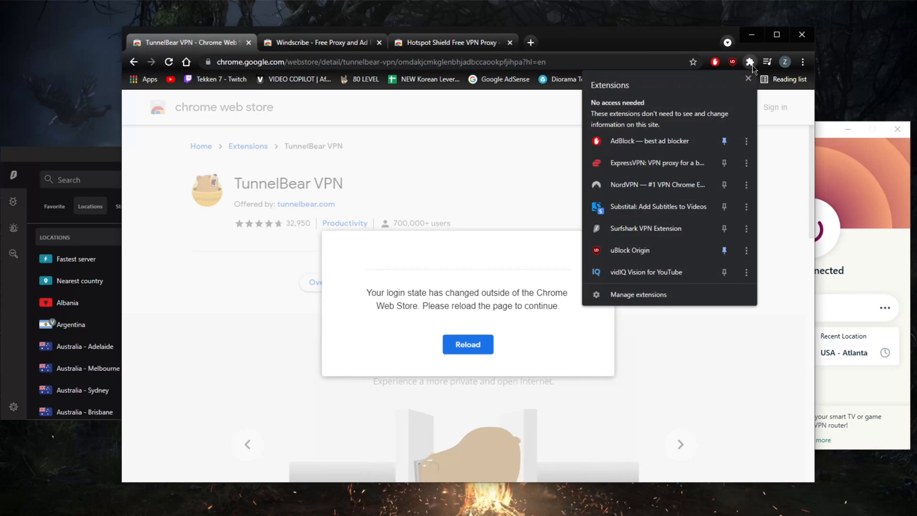
click(746, 162)
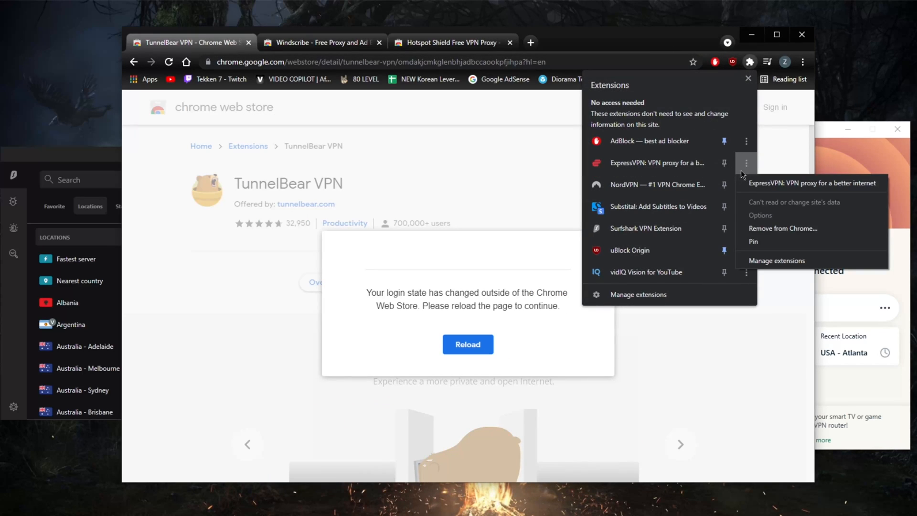
click(732, 61)
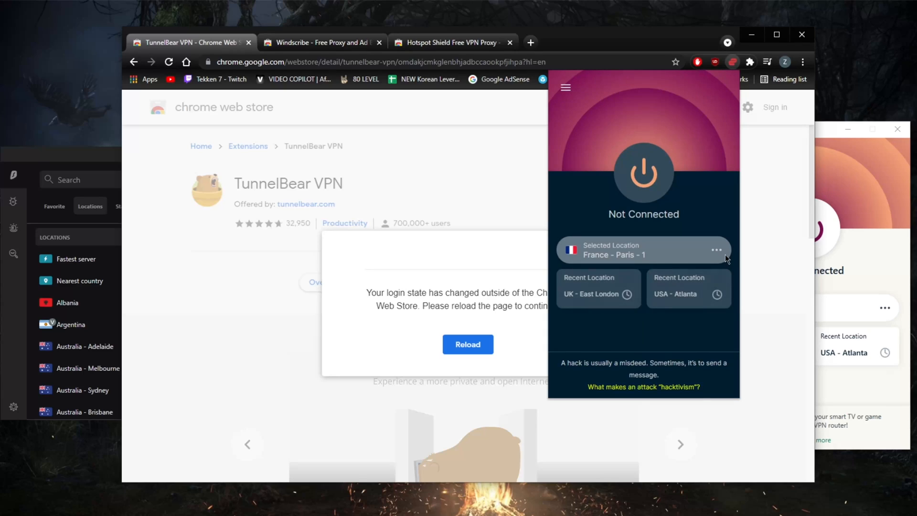
- Show All Locations, expand Americas and scroll the United States cities down to Santa Monica
click(716, 250)
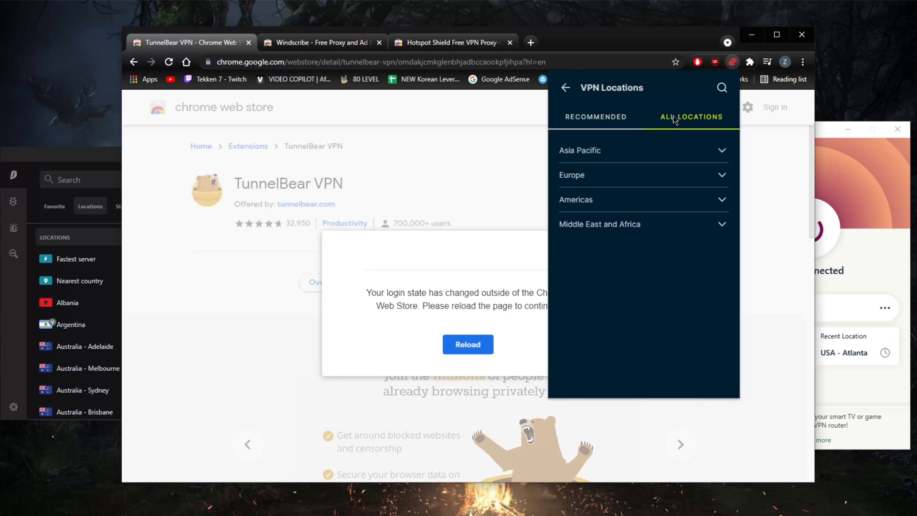
click(642, 199)
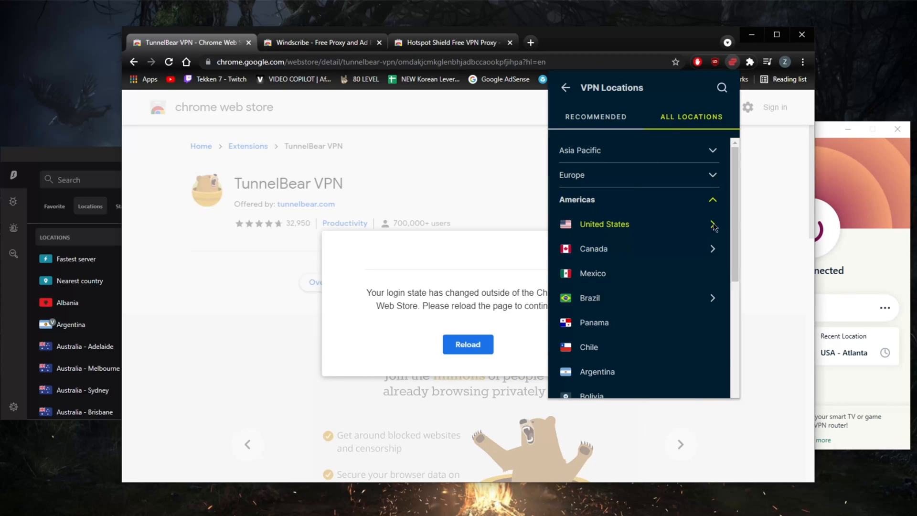
click(604, 223)
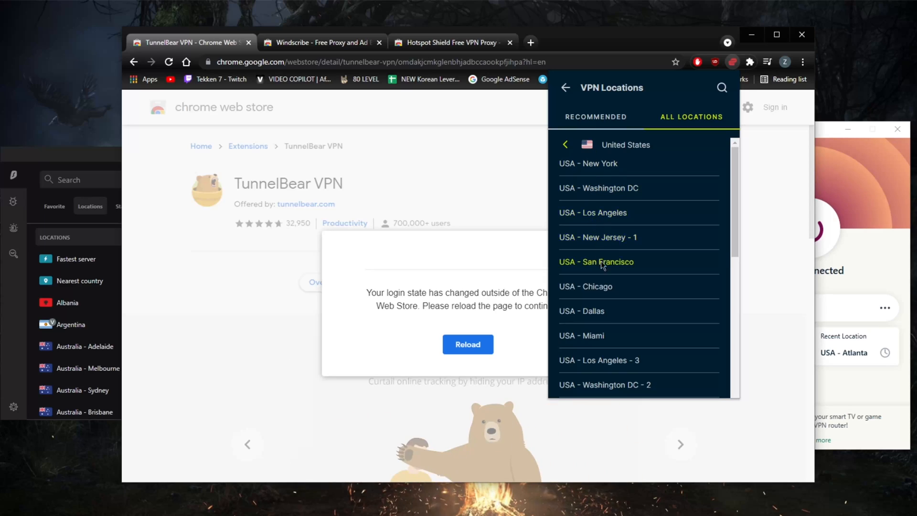
mouse_move(596, 277)
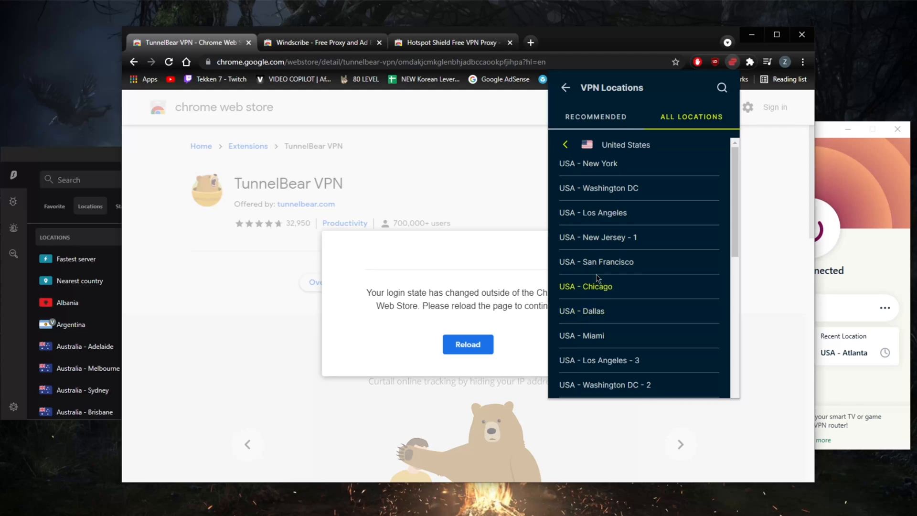
scroll(down, 3)
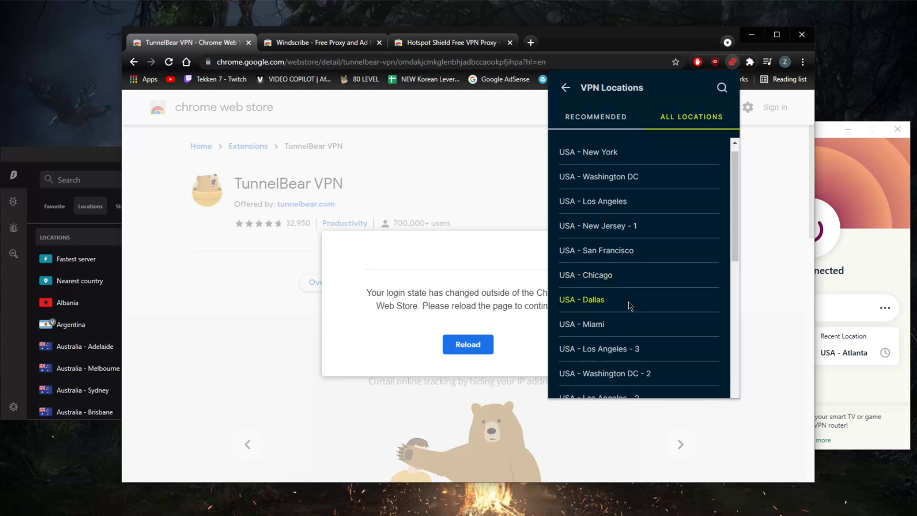
scroll(down, 3)
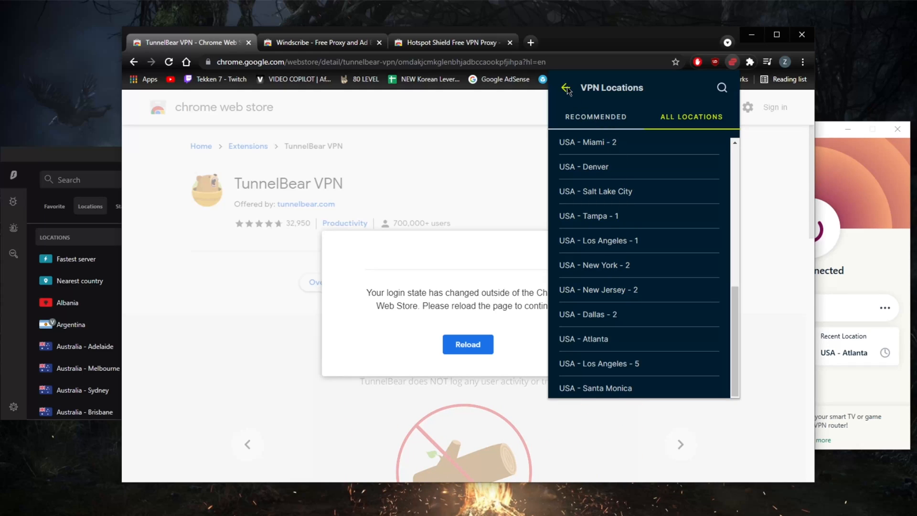
mouse_move(138, 191)
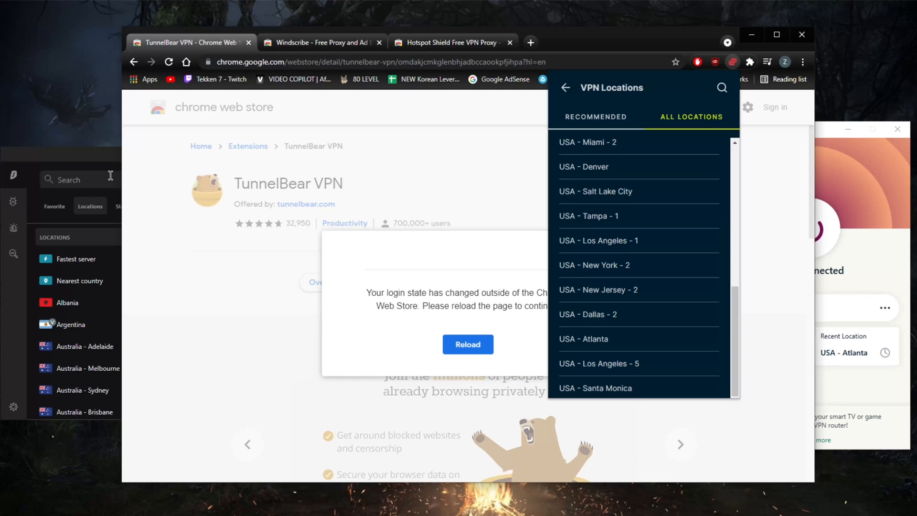
mouse_move(136, 178)
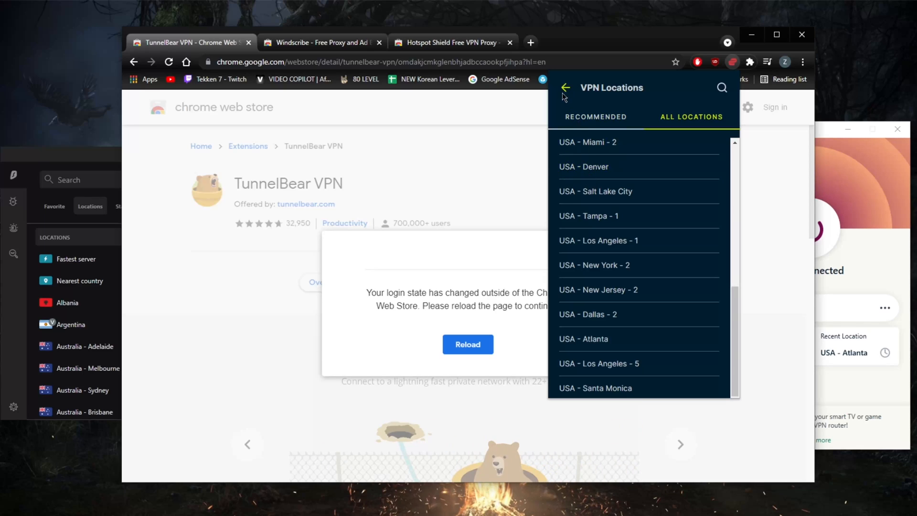
- Leave the United States city list to reach the extension's Privacy & Security options
click(554, 87)
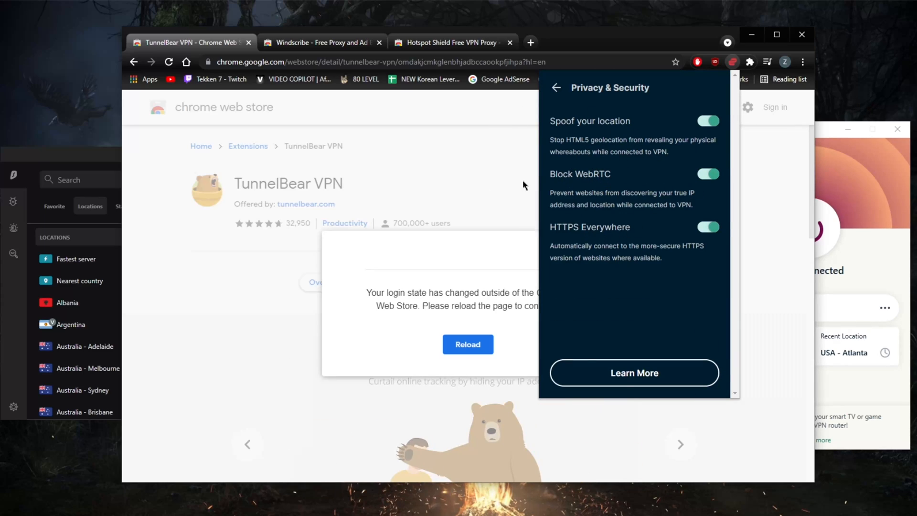
mouse_move(631, 240)
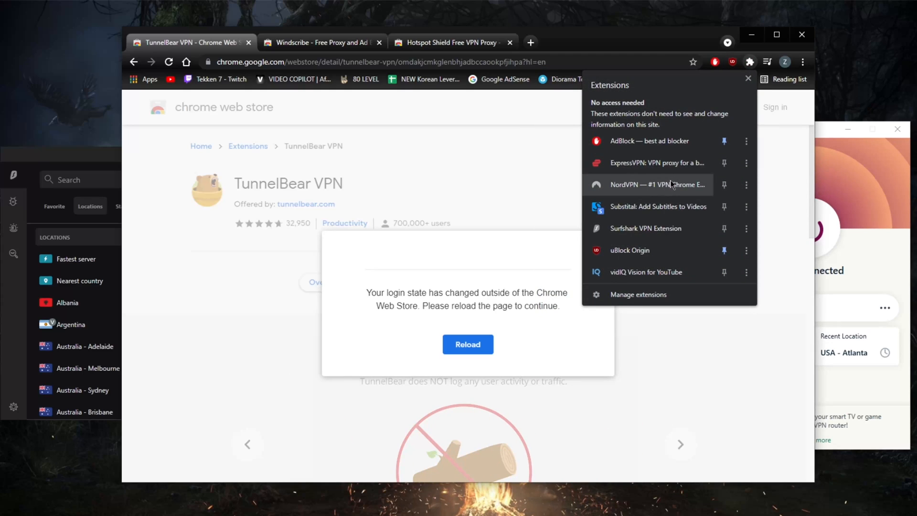
mouse_move(646, 229)
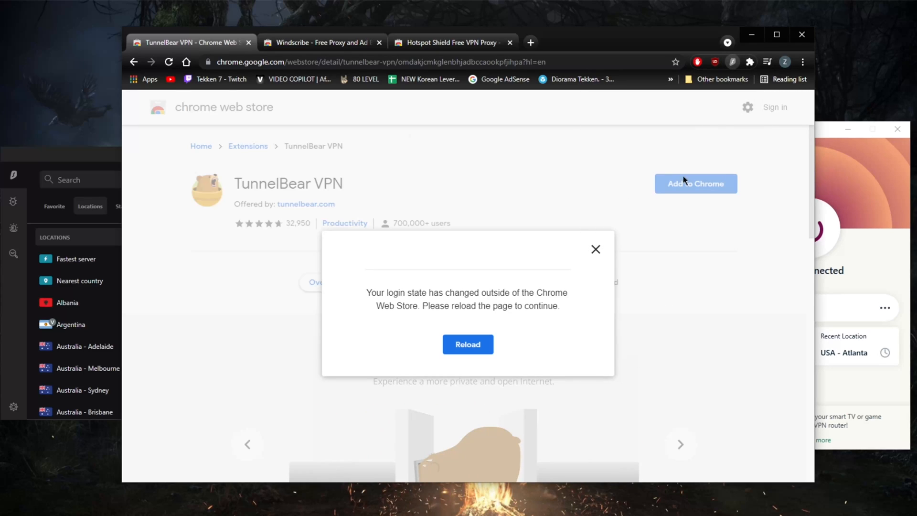
- Open the NordVPN extension's settings showing Block WebRTC and CyberSec, then bring the NordVPN desktop app forward
click(750, 61)
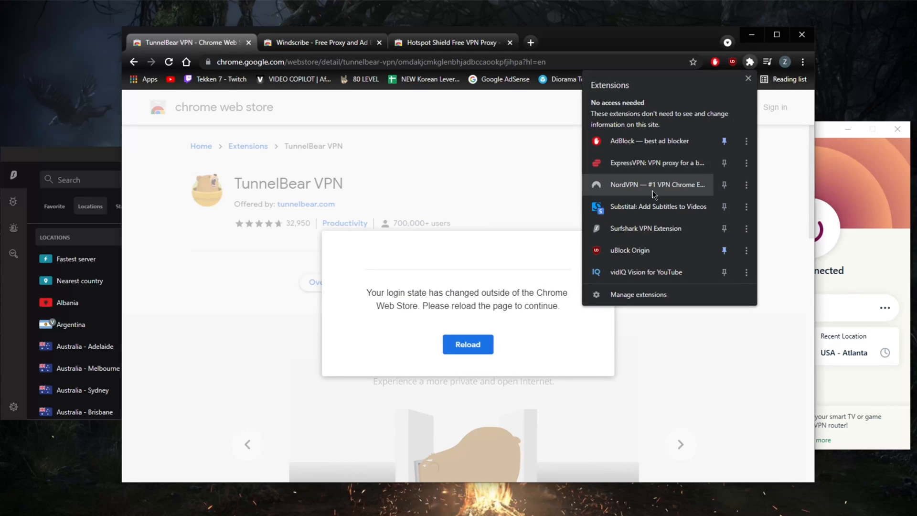
click(656, 185)
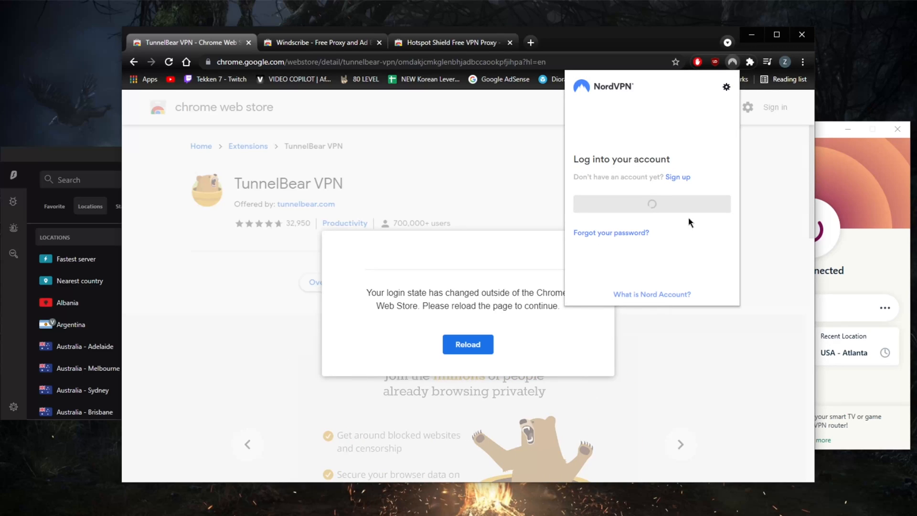
click(725, 87)
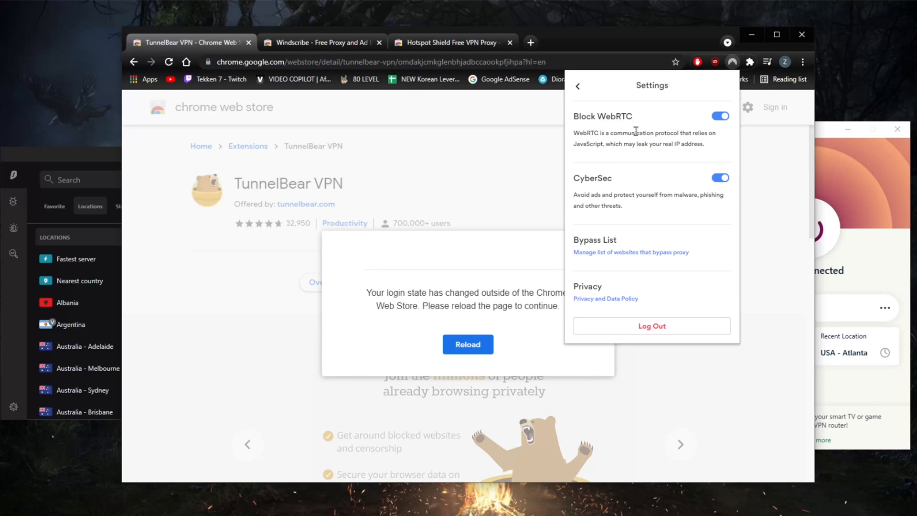
mouse_move(614, 168)
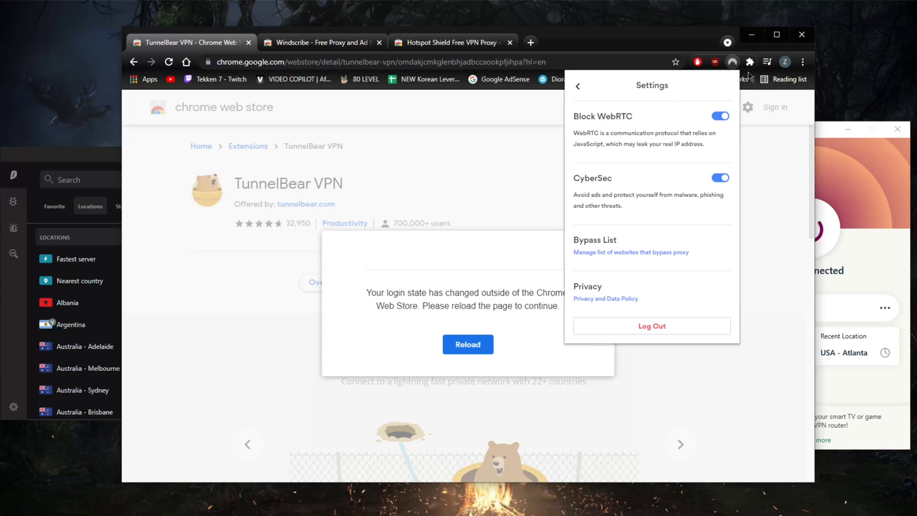
click(732, 63)
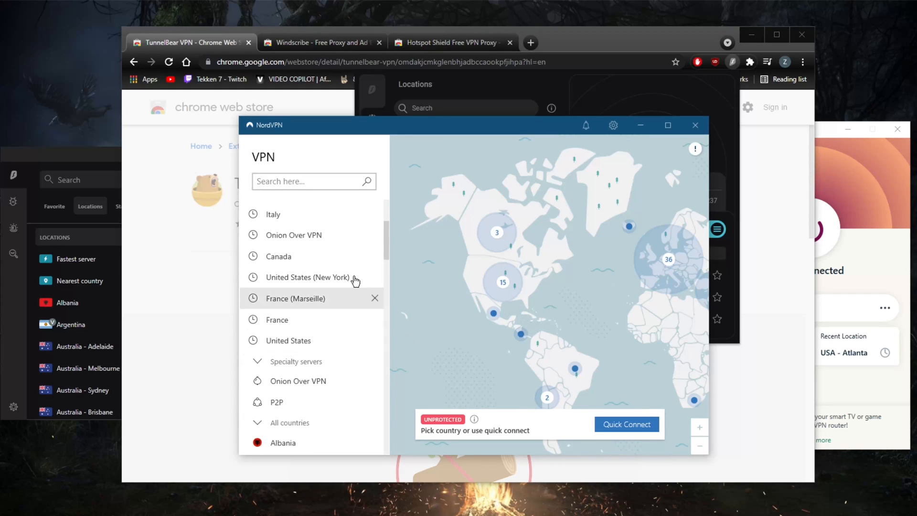
- Switch NordVPN's auto-connect protocol to OpenVPN (UDP), leave settings and move on to the next app
click(613, 125)
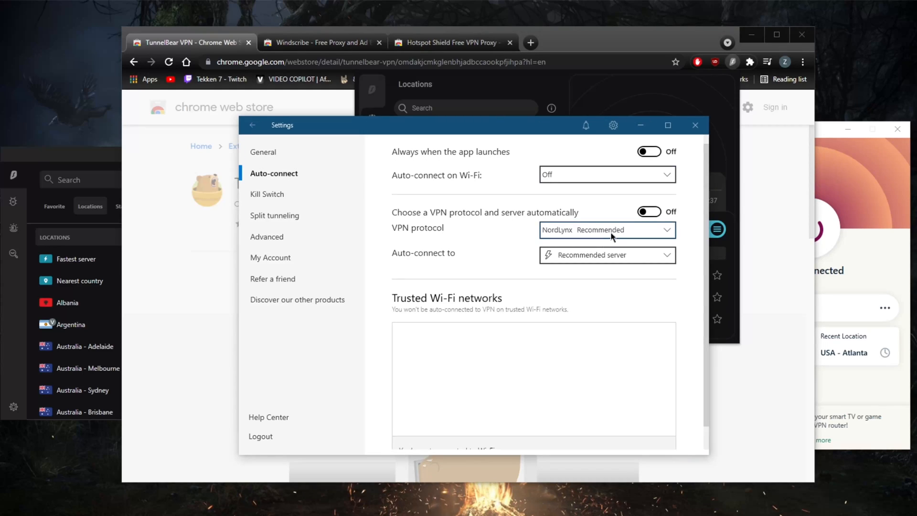
click(606, 229)
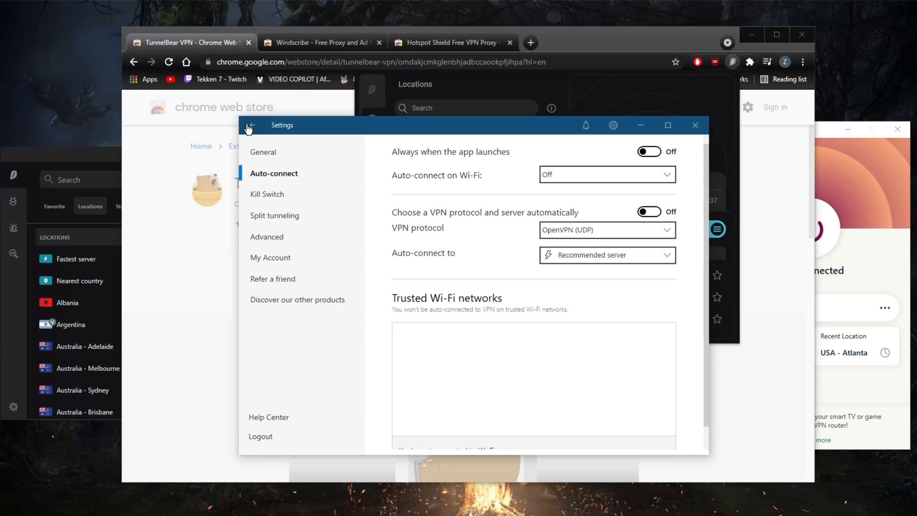
click(249, 127)
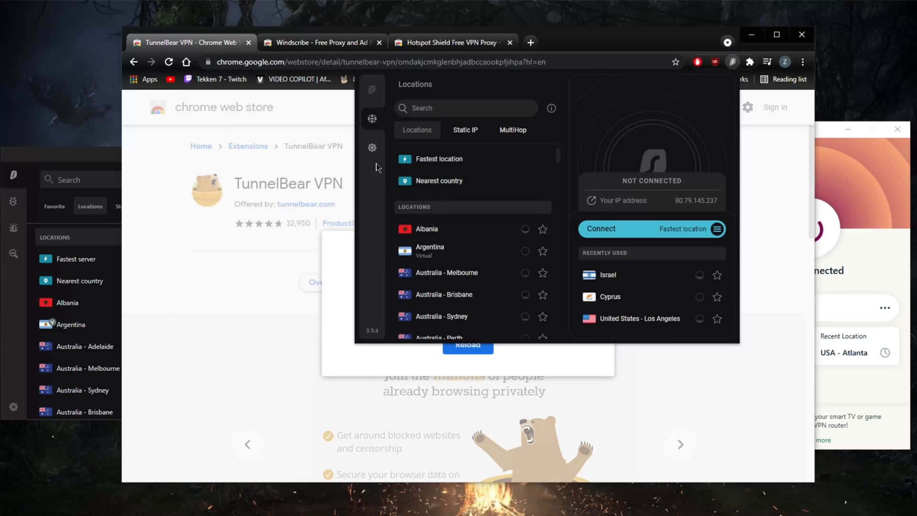
click(372, 147)
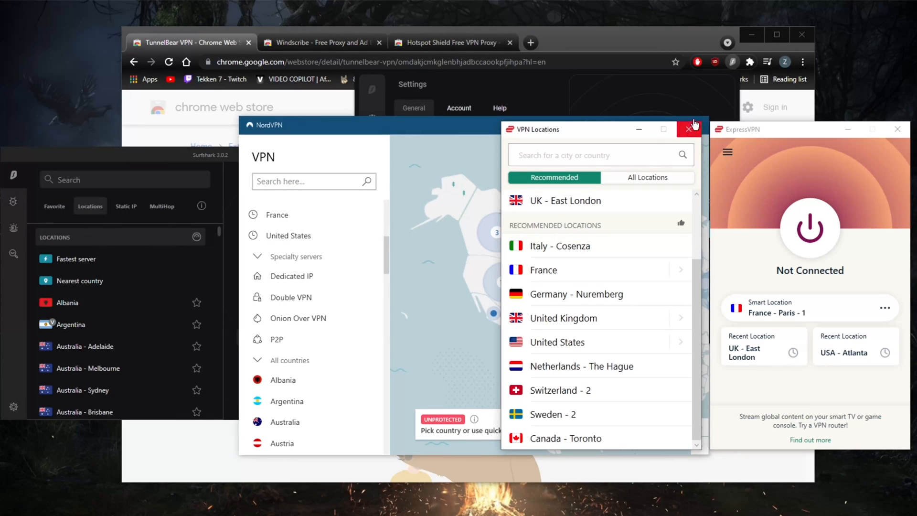
- Close ExpressVPN's VPN Locations window so the three apps sit side by side, all not connected
click(688, 129)
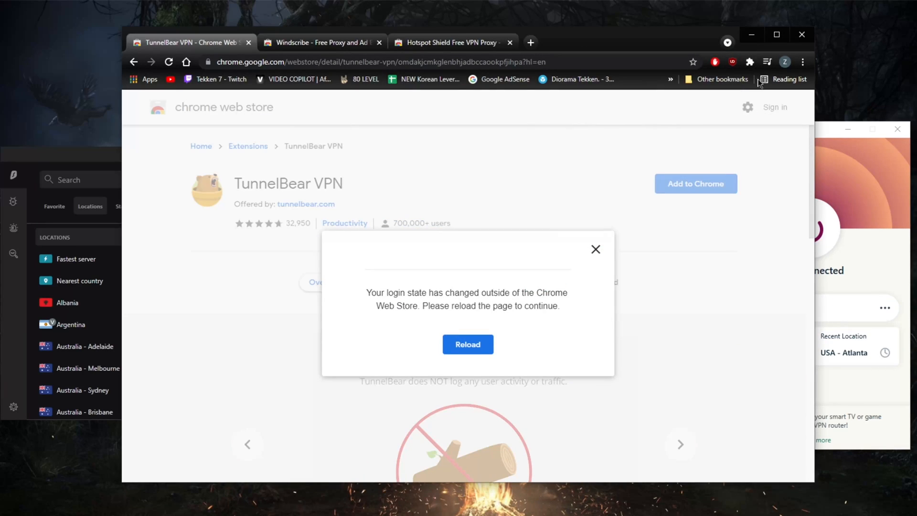
click(749, 62)
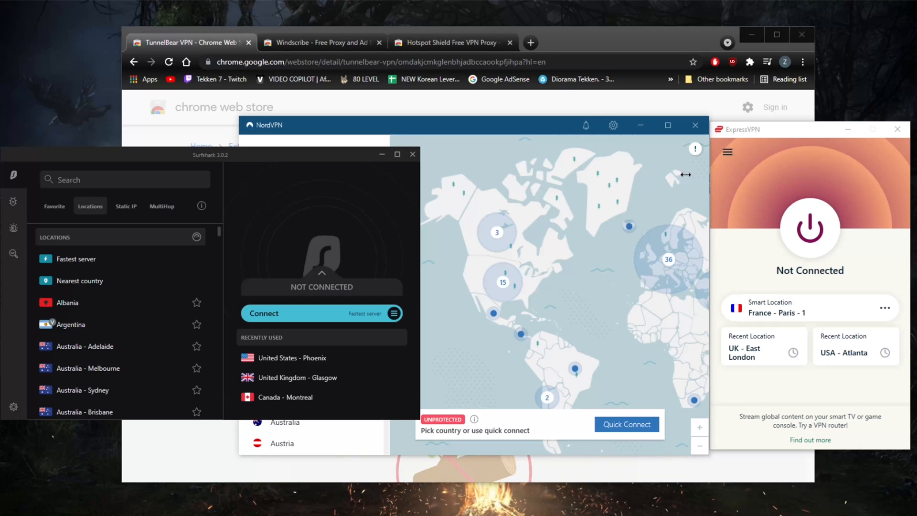
mouse_move(771, 130)
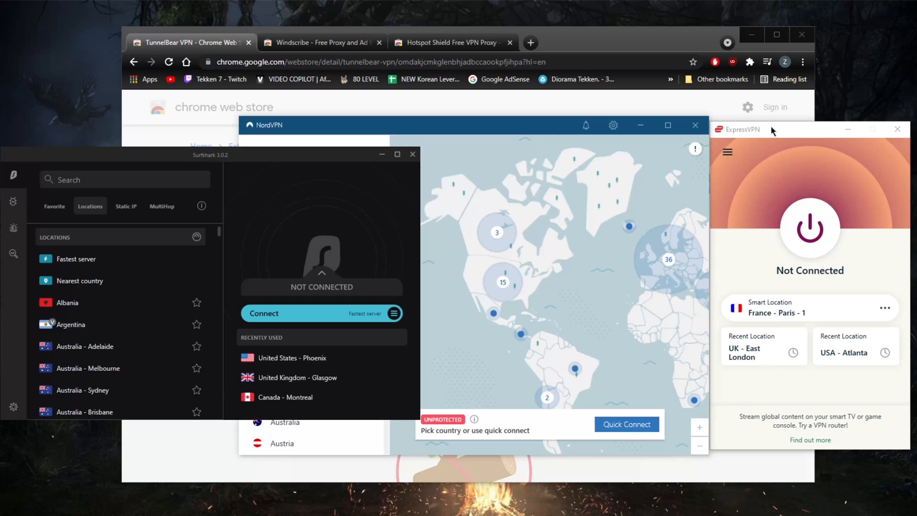
mouse_move(768, 133)
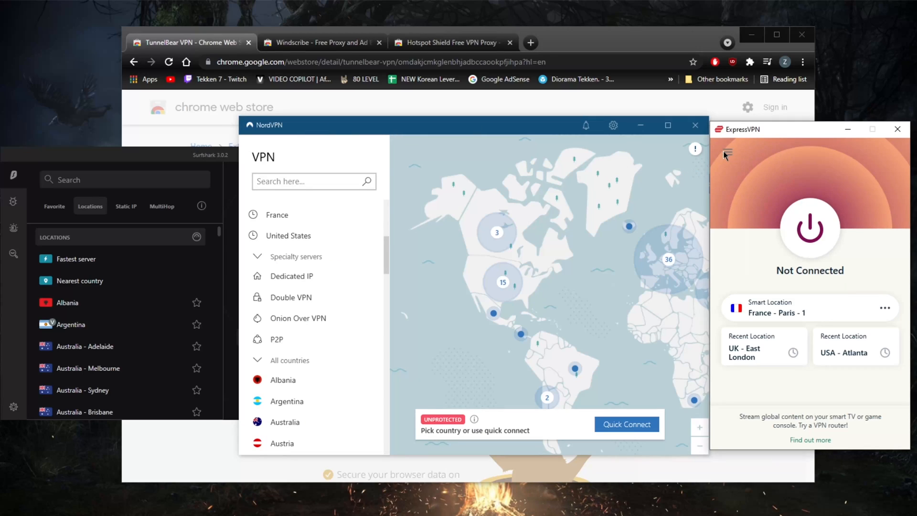
mouse_move(375, 261)
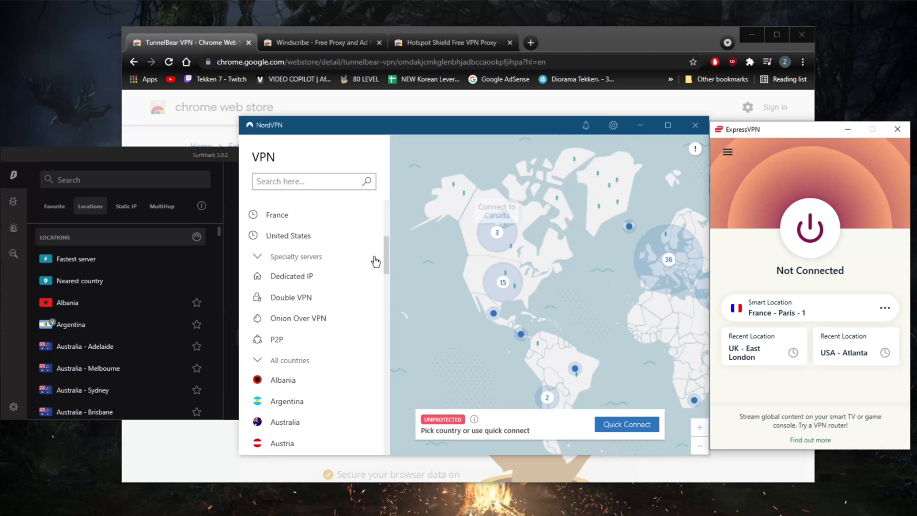